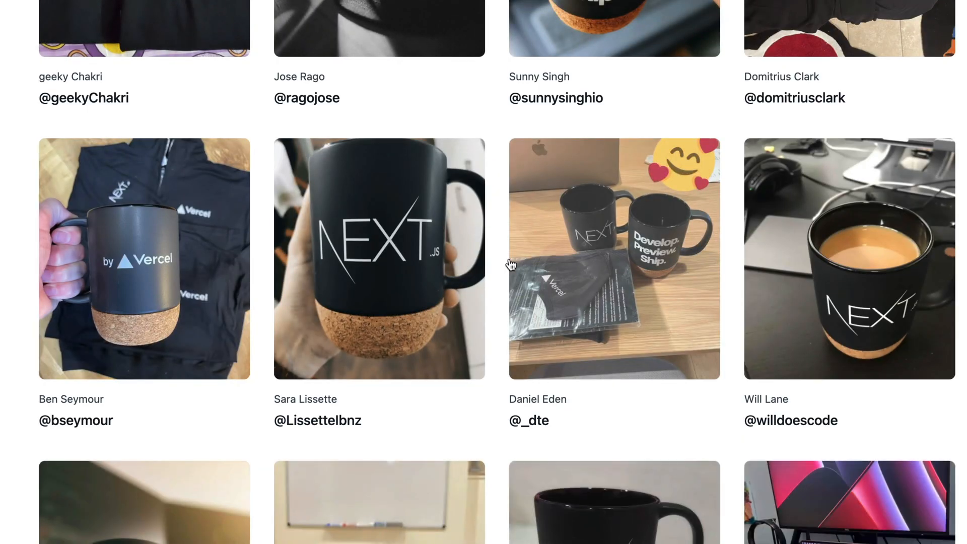
Step: Create the image-gallery Next.js app from the with-tailwindcss example via create-next-app
{"action": "scroll", "scroll_direction": "down", "scroll_amount": 3}
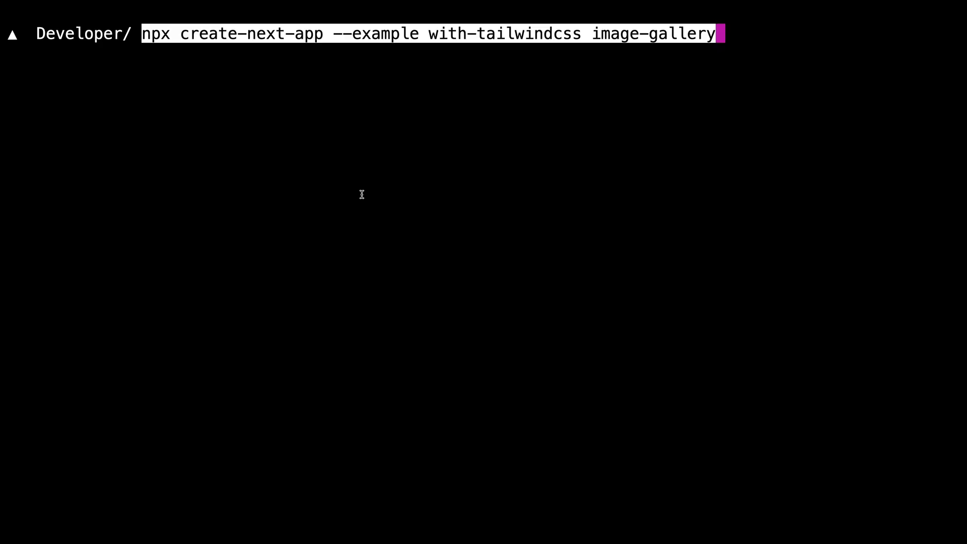
{"action": "key", "text": "Return"}
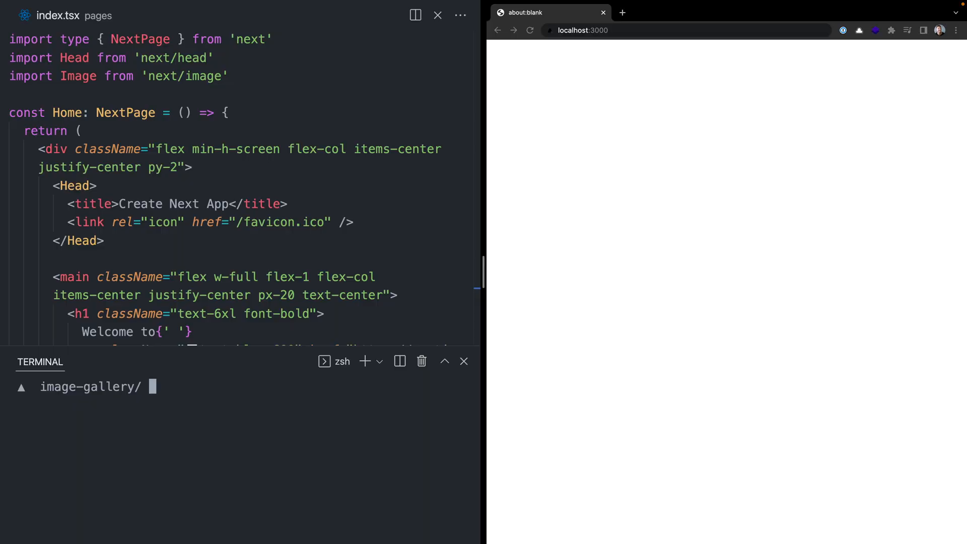
Step: Run npm run dev and load localhost:3000 to show the Welcome to Next.js page
{"action": "type", "text": "npm"}
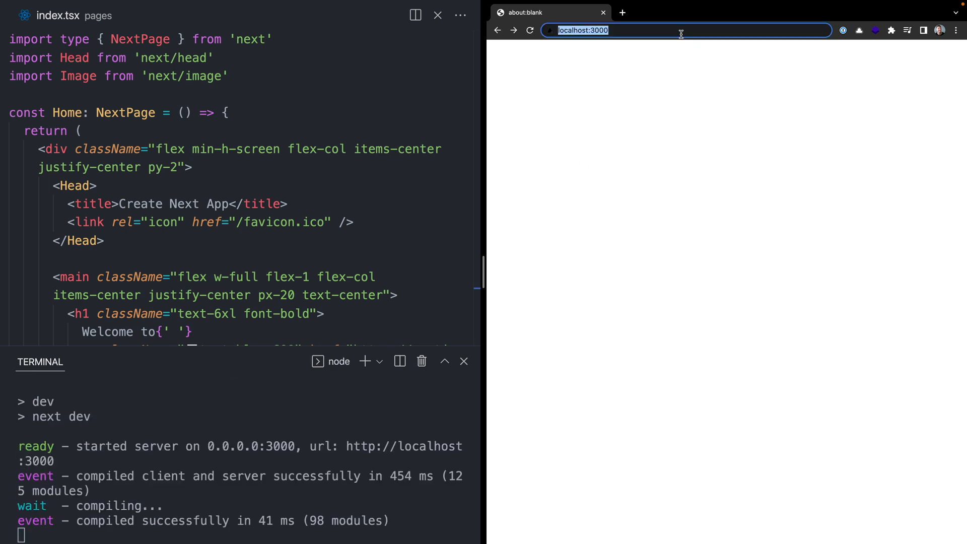
{"action": "key", "text": "Return"}
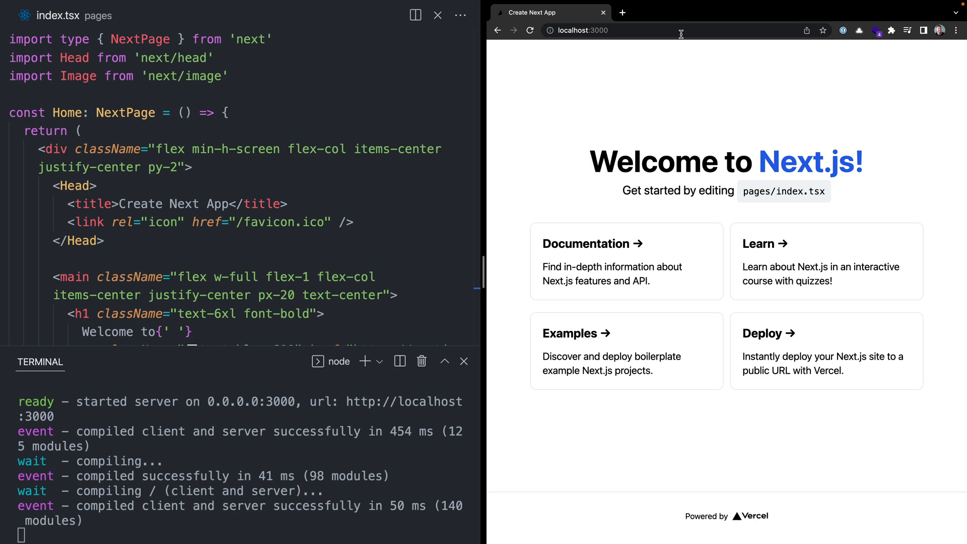
{"action": "mouse_move", "coordinate": [567, 50]}
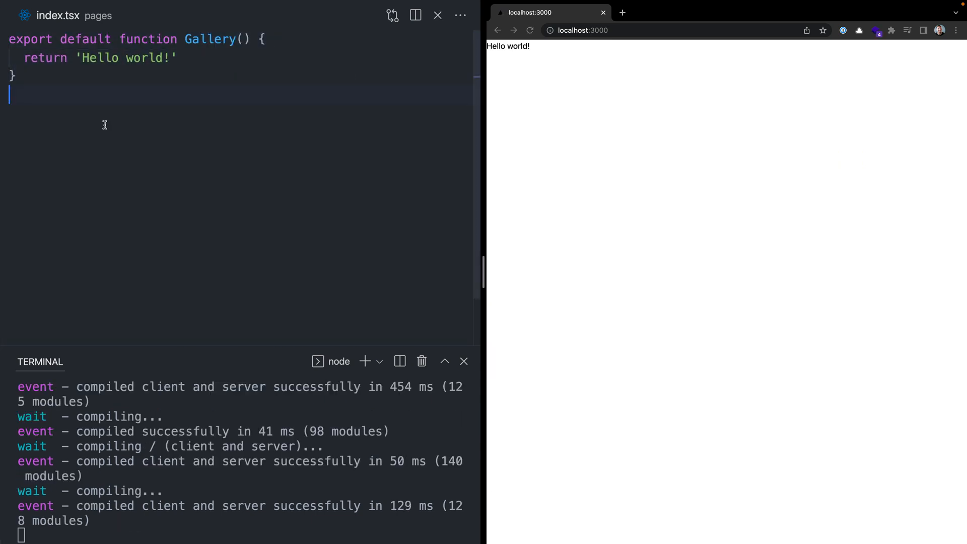
{"action": "mouse_move", "coordinate": [106, 260]}
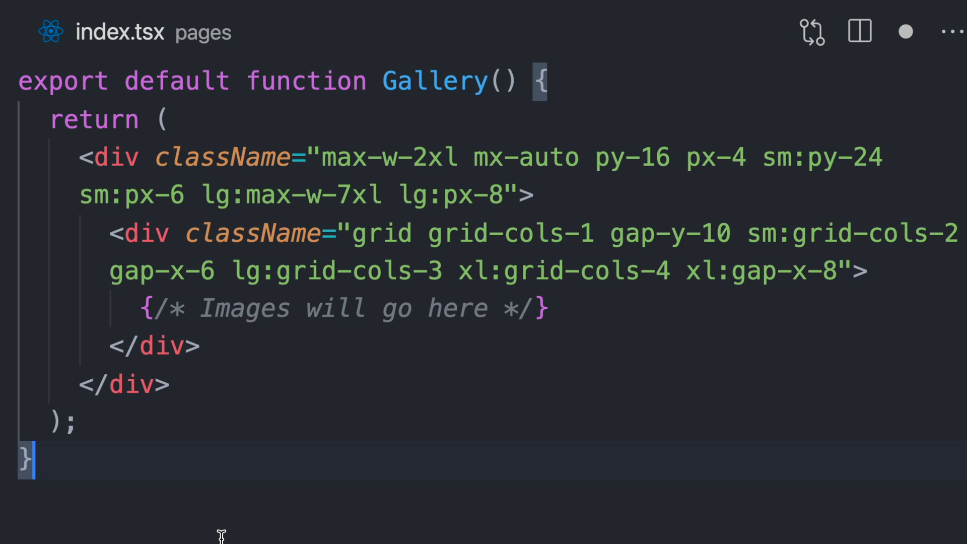
{"action": "mouse_move", "coordinate": [113, 288]}
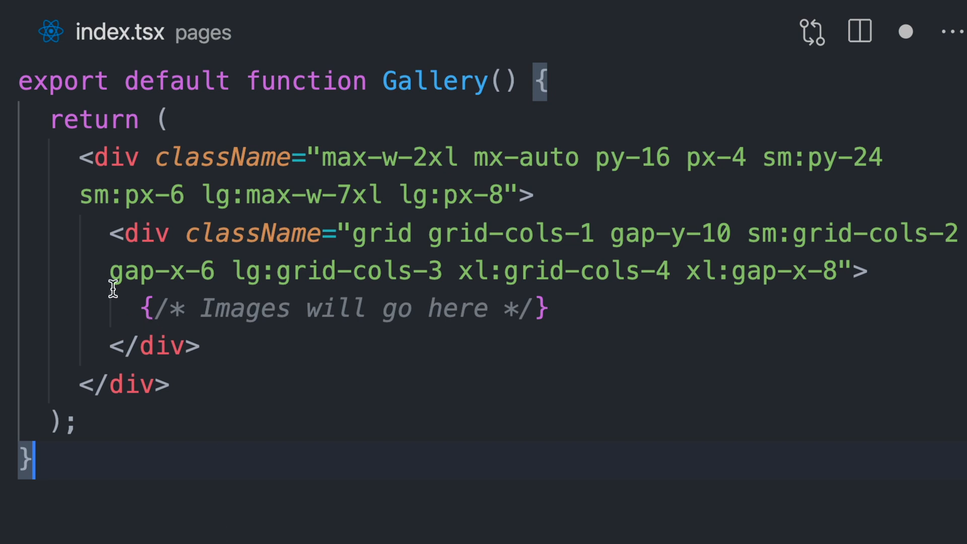
Step: Select the 'Images will go here' comment line inside the Gallery grid in index.tsx
{"action": "triple_click", "coordinate": [343, 308]}
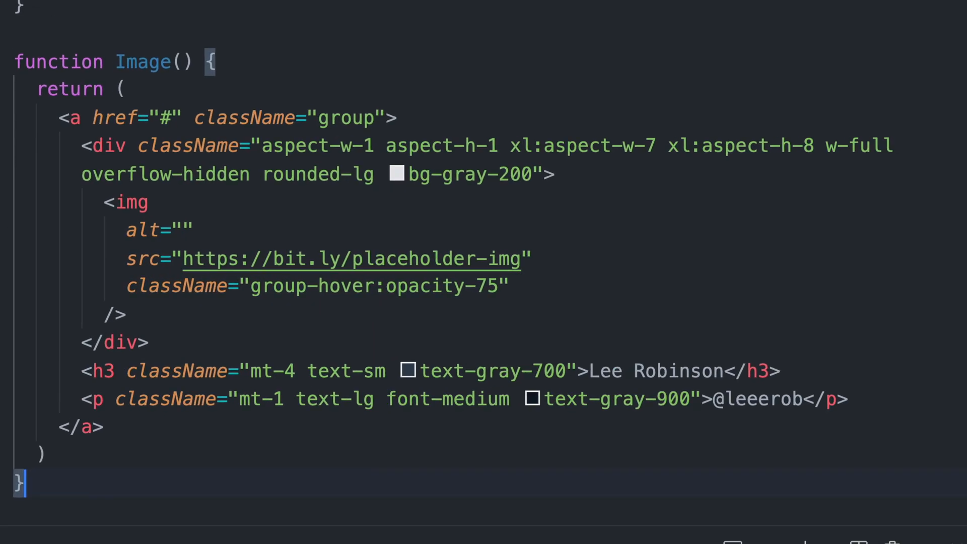
{"action": "mouse_move", "coordinate": [178, 146]}
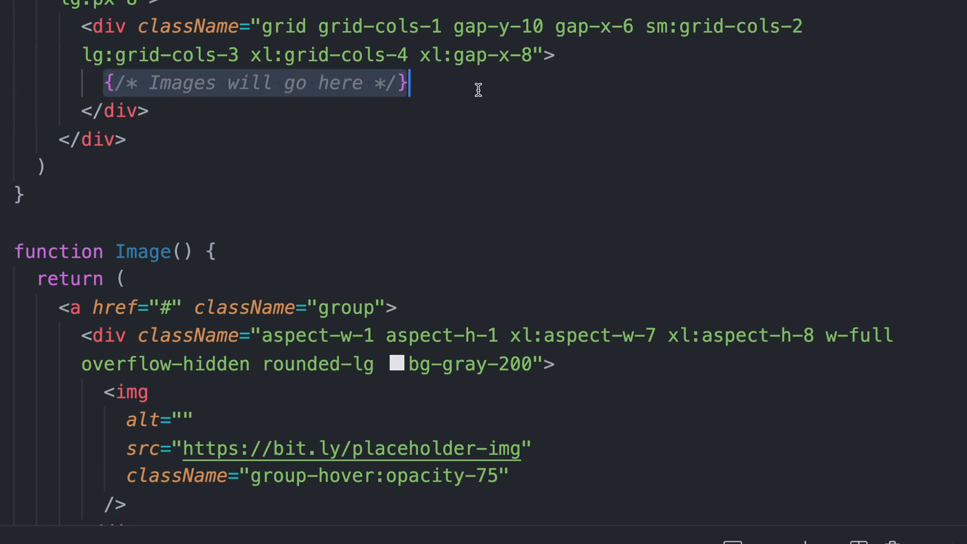
Step: Replace the grid comment with <Image /> to render the placeholder photo card
{"action": "type", "text": "<Image >"}
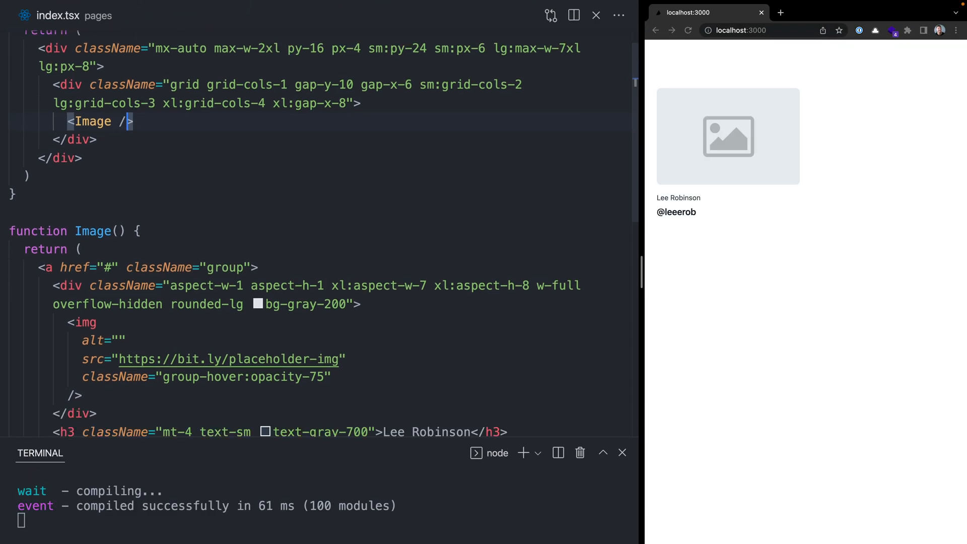
{"action": "scroll", "scroll_direction": "down", "scroll_amount": 3}
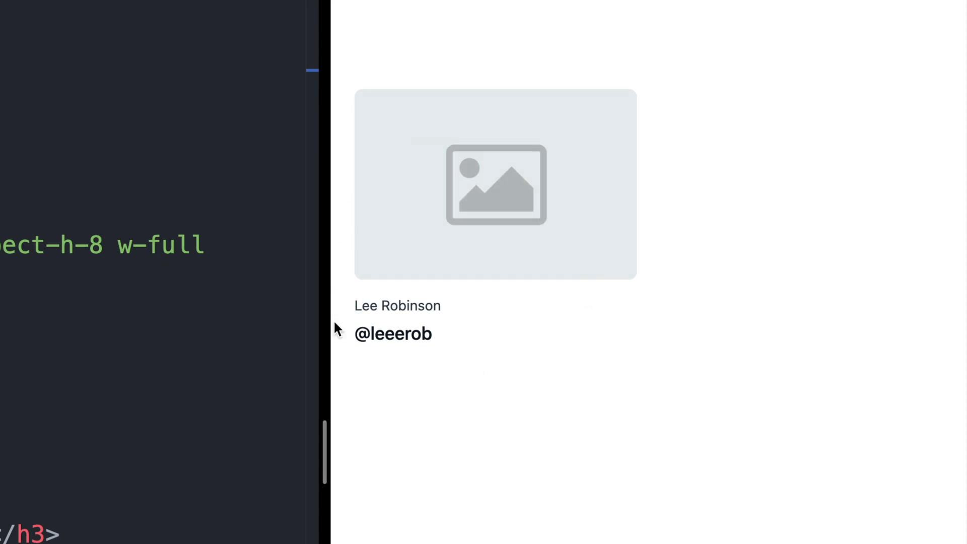
{"action": "mouse_move", "coordinate": [505, 171]}
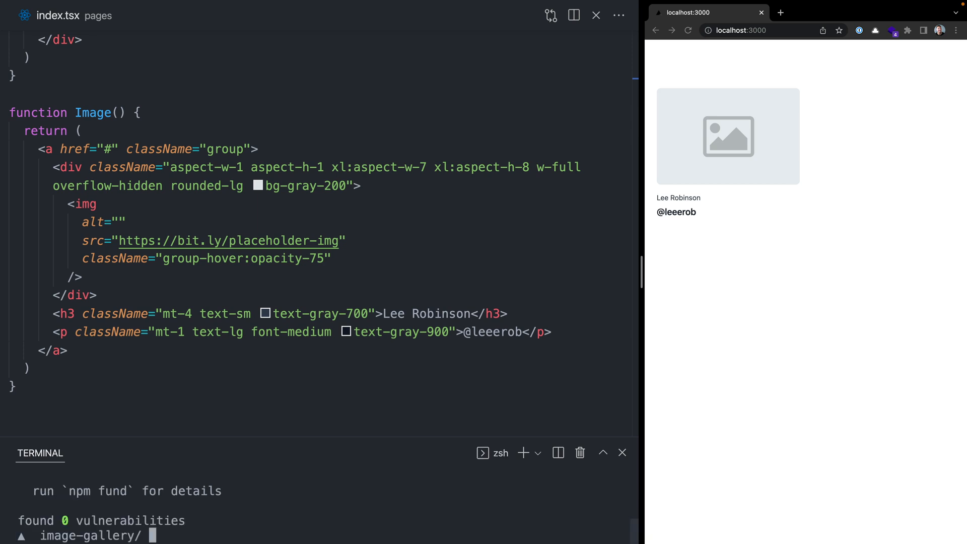
{"action": "left_click", "coordinate": [88, 404]}
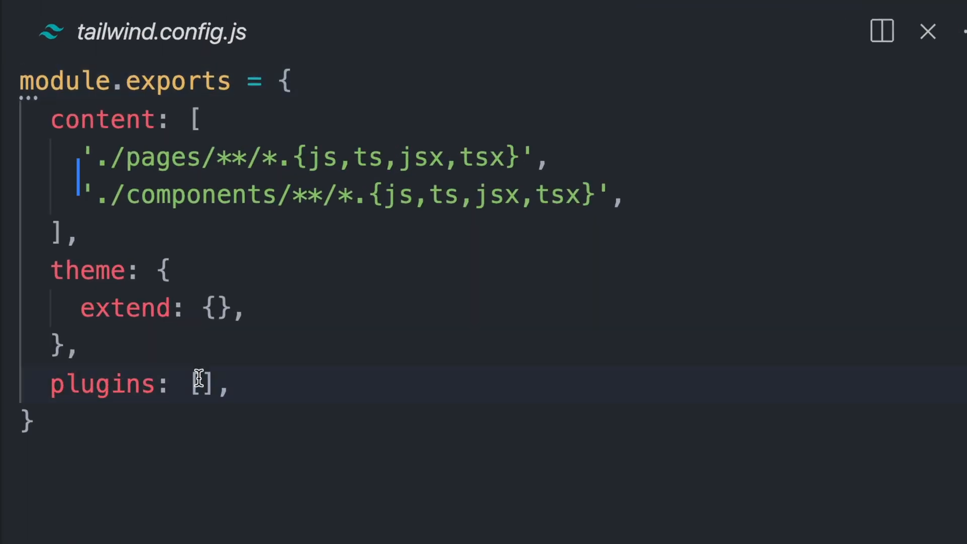
{"action": "type", "text": "require('@tailwindcss/aspect-ratio')"}
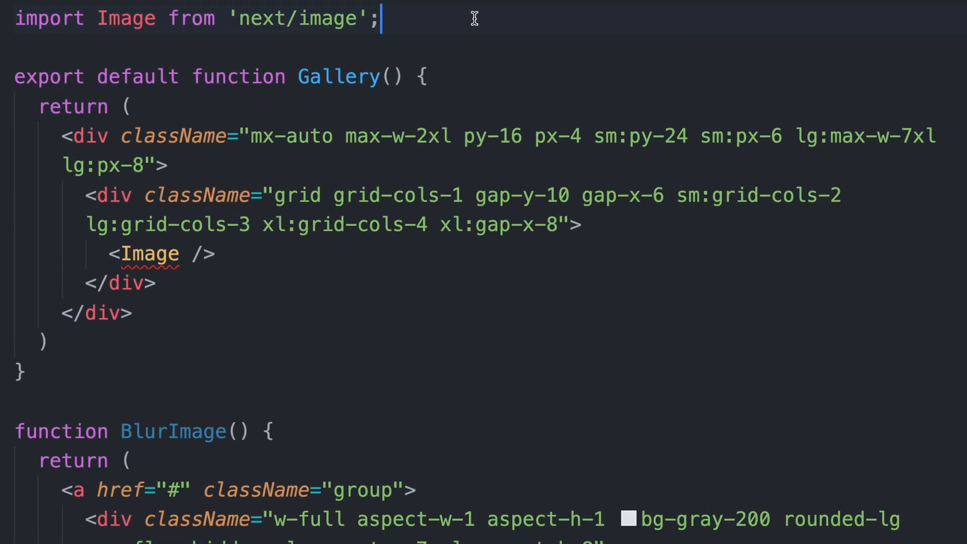
Step: Import next/image, rename the card BlurImage, and give its Image layout fill
{"action": "scroll", "scroll_direction": "down", "scroll_amount": 3}
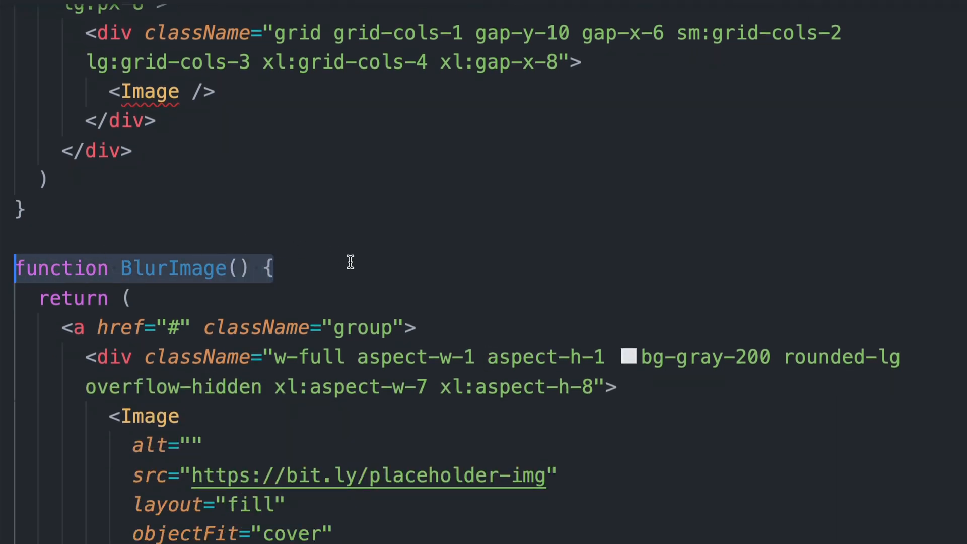
{"action": "left_click", "coordinate": [148, 92]}
{"action": "type", "text": "Blur"}
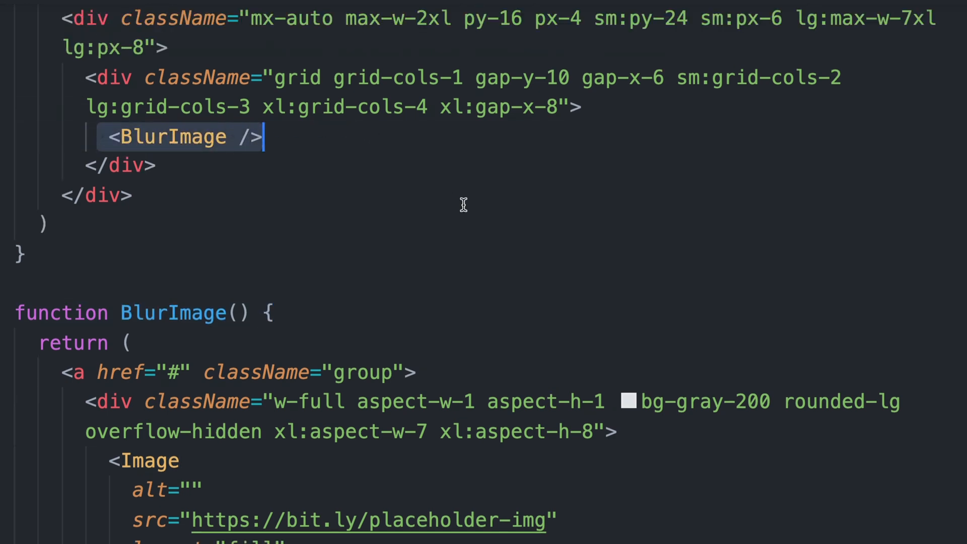
{"action": "scroll", "scroll_direction": "down", "scroll_amount": 3}
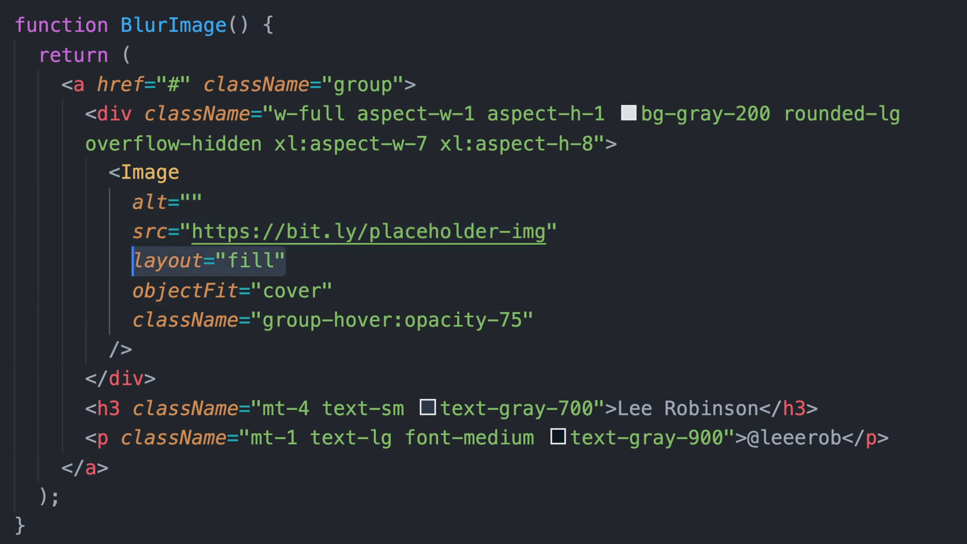
{"action": "double_click", "coordinate": [293, 290]}
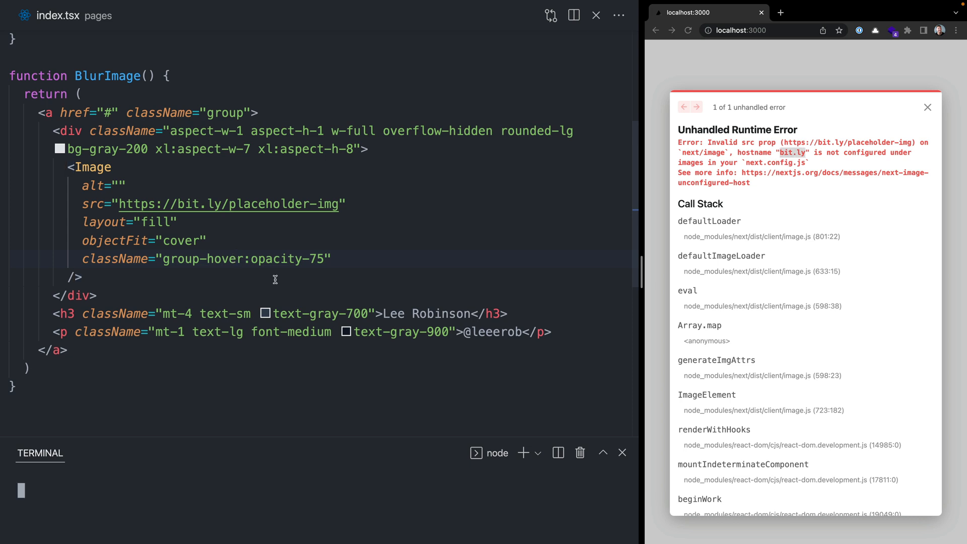
Step: Add images: { domains: ['bit.ly'] } to next.config.js and check the preview
{"action": "left_click", "coordinate": [80, 289]}
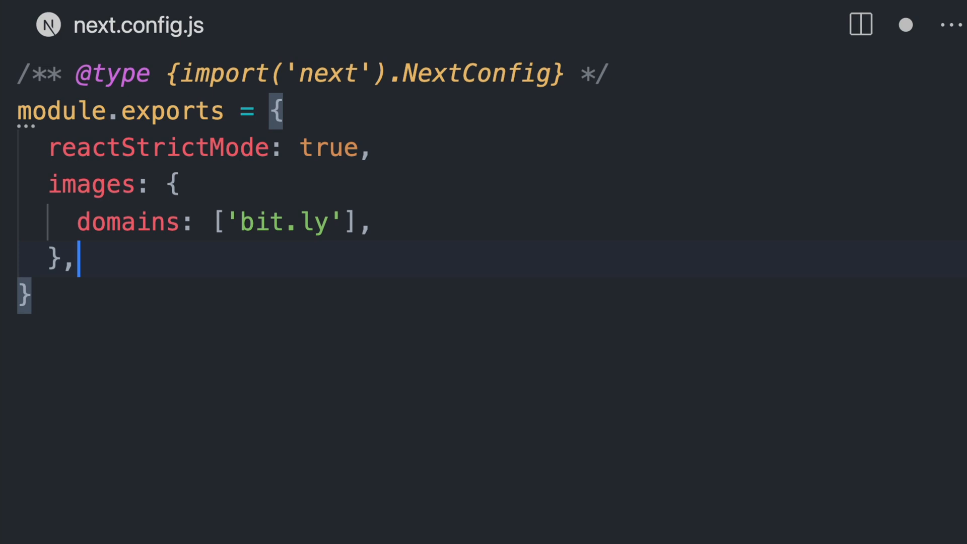
{"action": "mouse_move", "coordinate": [388, 412]}
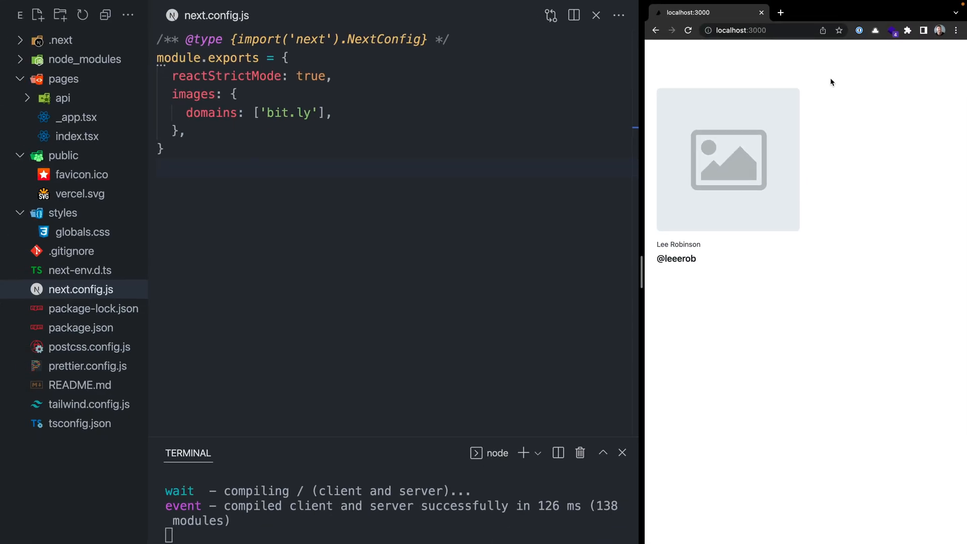
{"action": "left_click", "coordinate": [77, 137]}
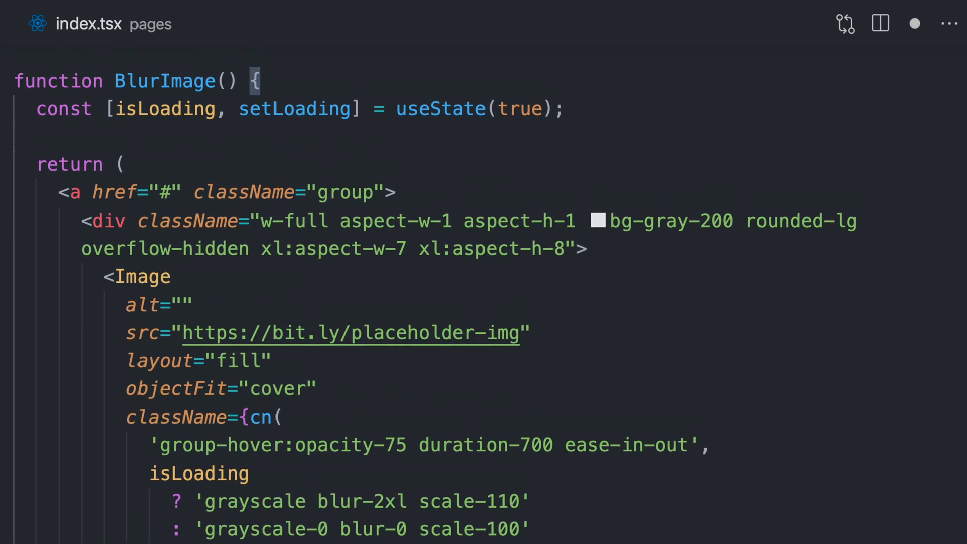
Step: Scroll through BlurImage's isLoading state and blur/grayscale className toggling
{"action": "scroll", "scroll_direction": "down", "scroll_amount": 3}
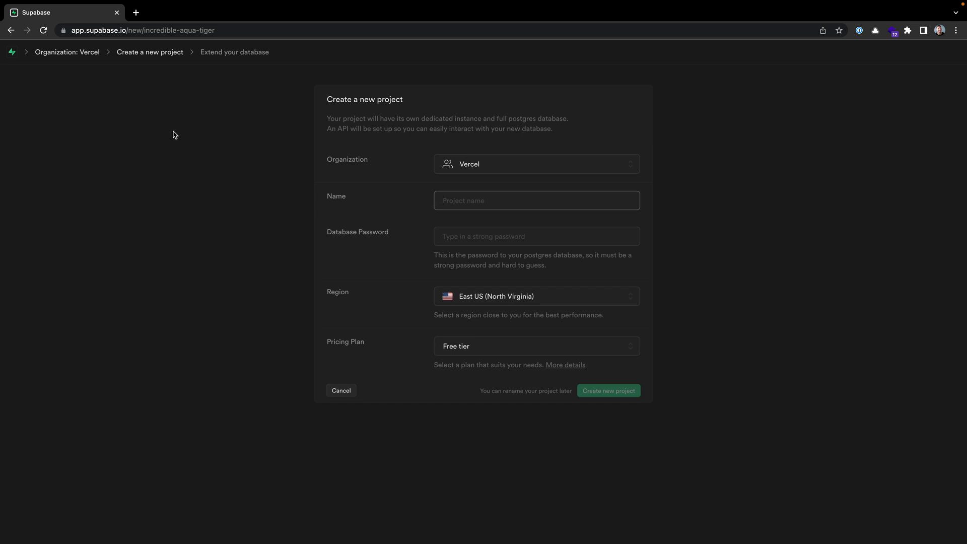
Step: Name the Supabase project image-gallery and create it
{"action": "type", "text": "image-gallery"}
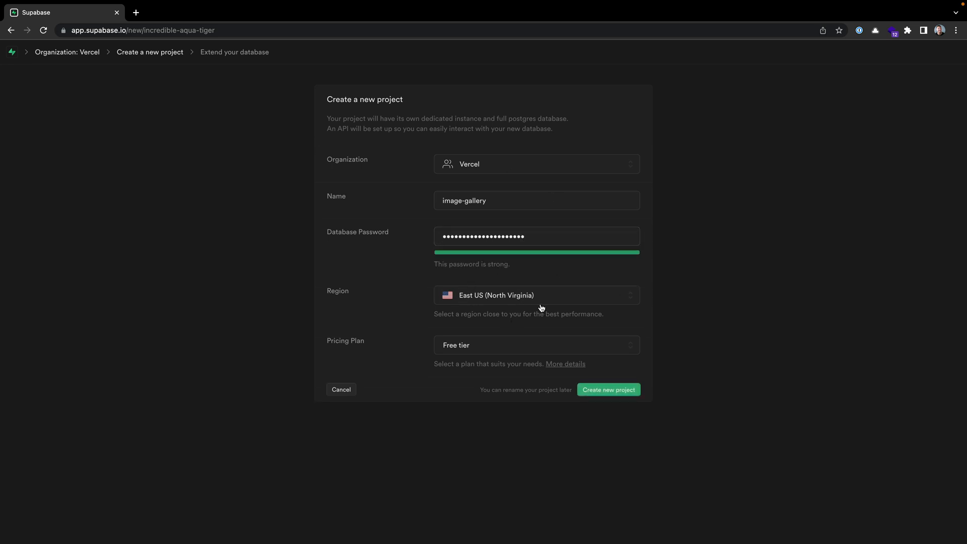
{"action": "mouse_move", "coordinate": [607, 389]}
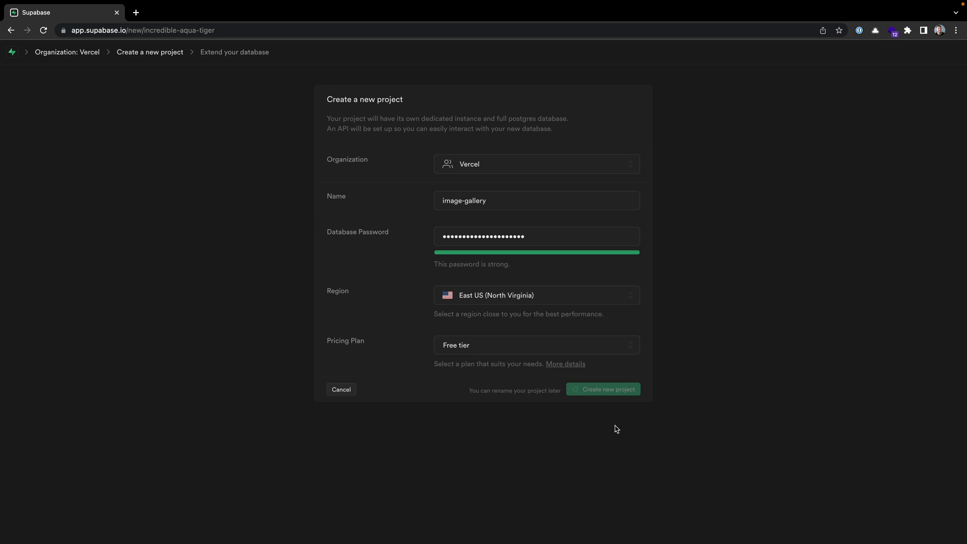
{"action": "left_click", "coordinate": [606, 389]}
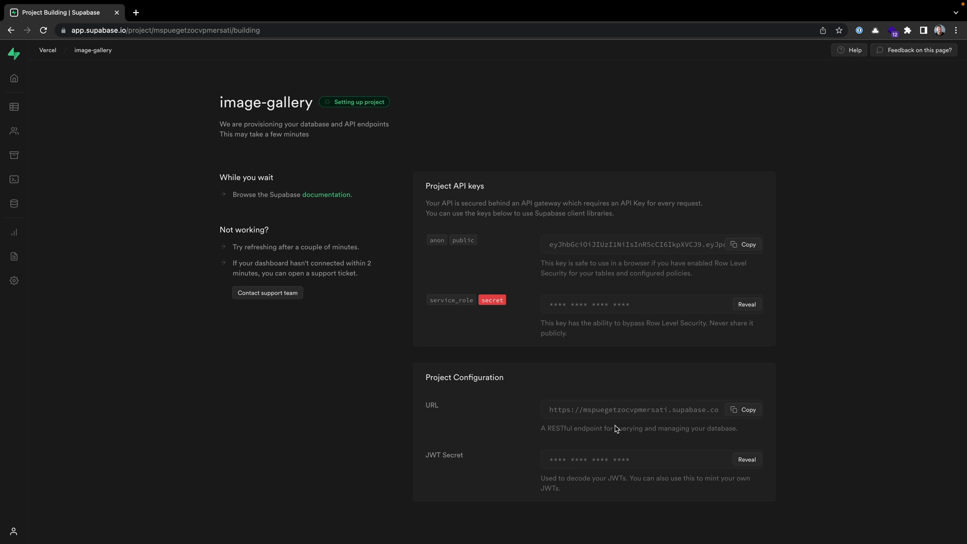
Step: Reveal the service_role secret key on the project page and copy it
{"action": "left_click", "coordinate": [746, 304]}
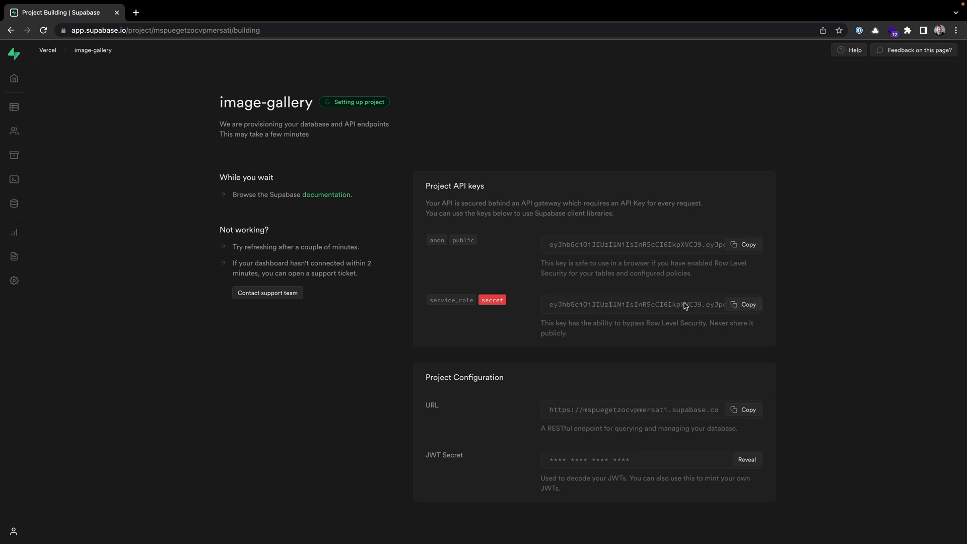
{"action": "mouse_move", "coordinate": [744, 305]}
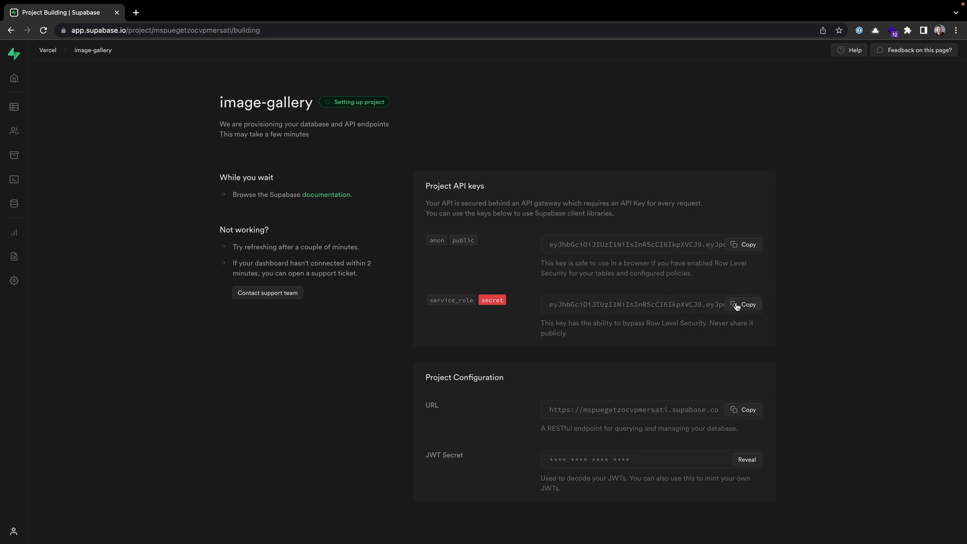
{"action": "left_click", "coordinate": [743, 304]}
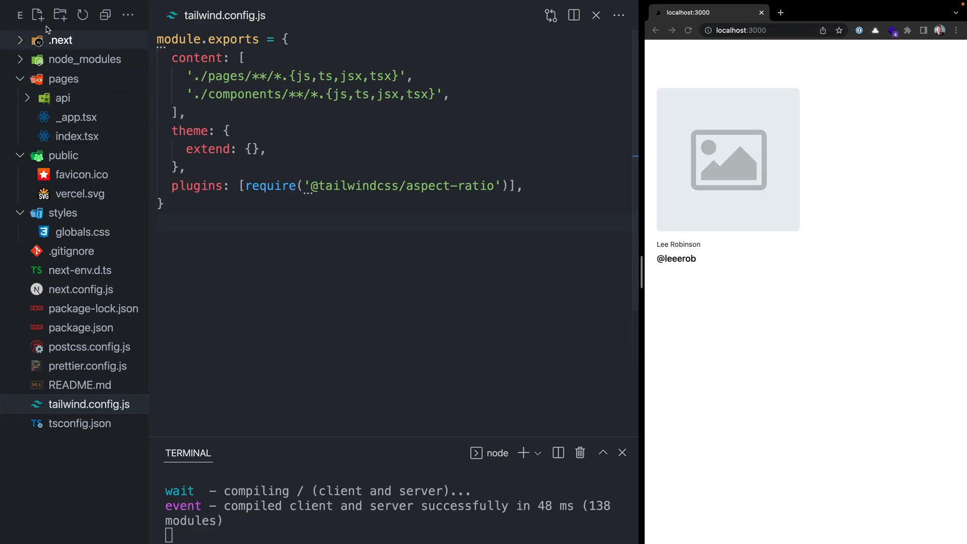
Step: Create a new .env.local file for the Supabase URL and service role key
{"action": "left_click", "coordinate": [37, 15]}
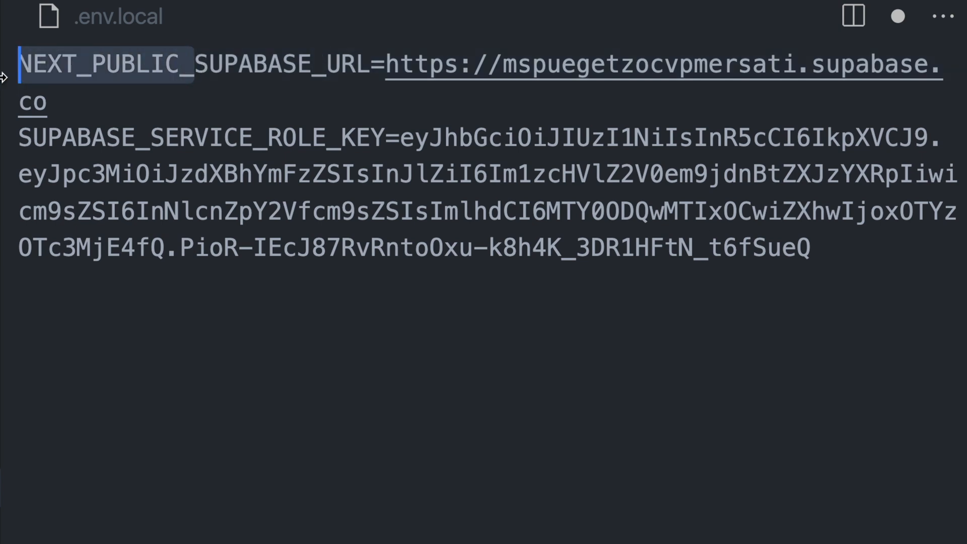
{"action": "mouse_move", "coordinate": [14, 94]}
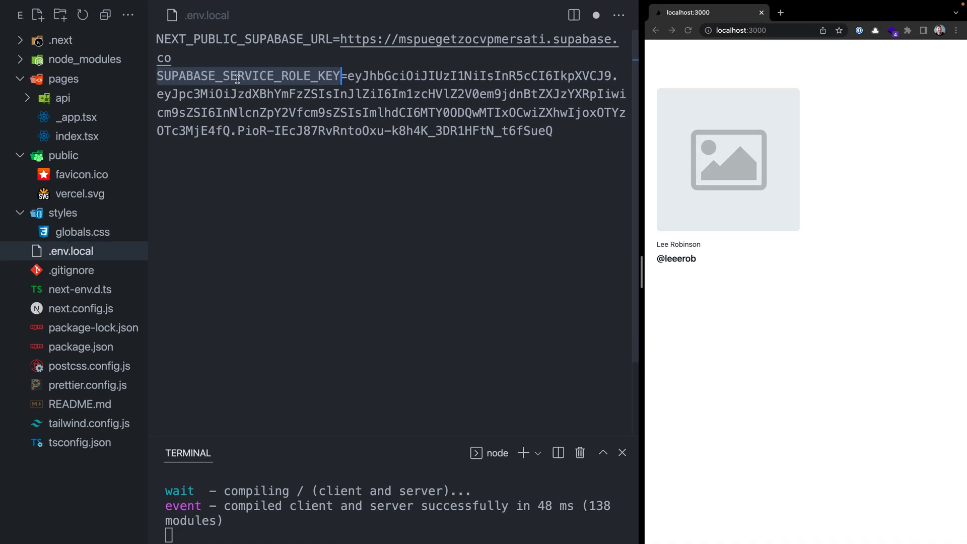
Step: In pages/index.tsx, add the supabase-js createClient import and a supabaseAdmin client from process.env
{"action": "left_click", "coordinate": [77, 137]}
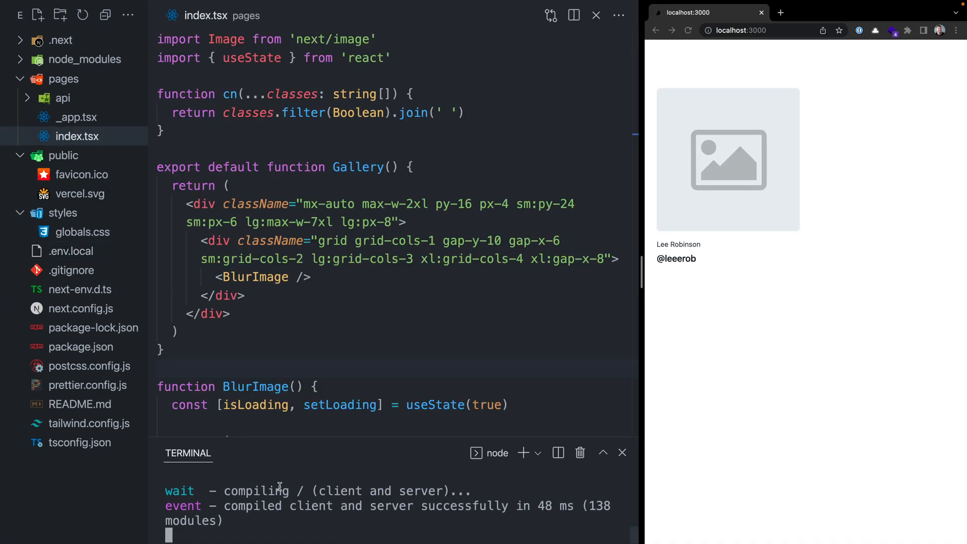
{"action": "key", "text": "ctrl+c"}
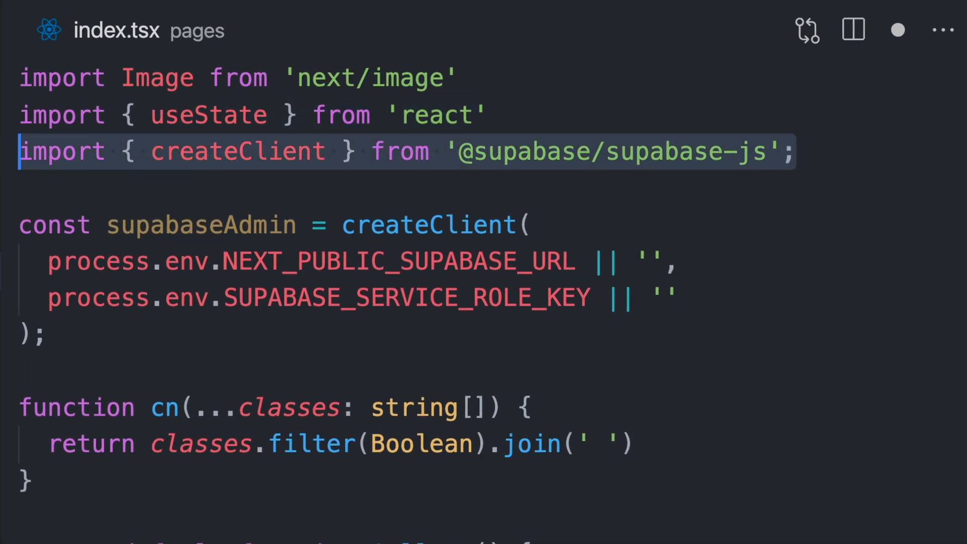
{"action": "left_click", "coordinate": [113, 320]}
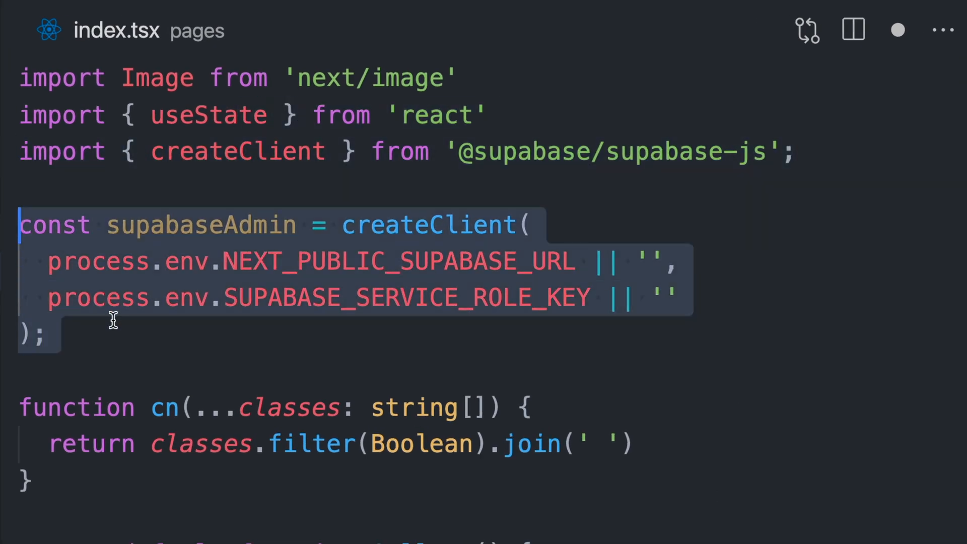
{"action": "left_click", "coordinate": [121, 370]}
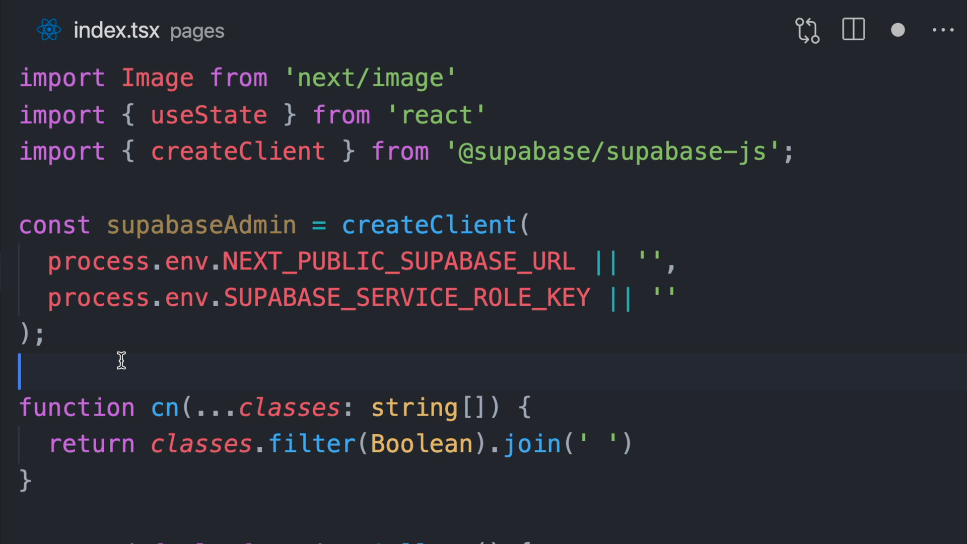
{"action": "left_click", "coordinate": [659, 261]}
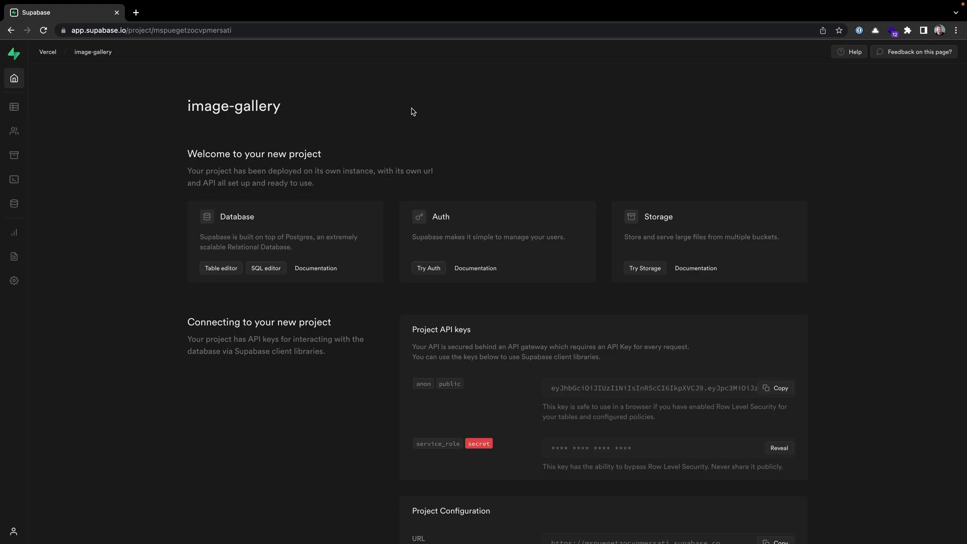
{"action": "mouse_move", "coordinate": [14, 106]}
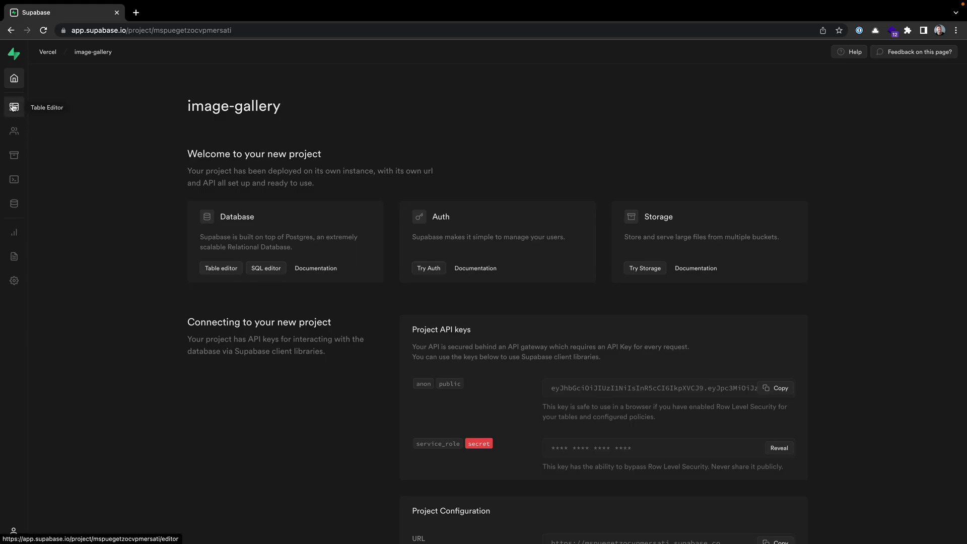
Step: Start a new table in the Supabase Table Editor named 'images'
{"action": "left_click", "coordinate": [13, 107]}
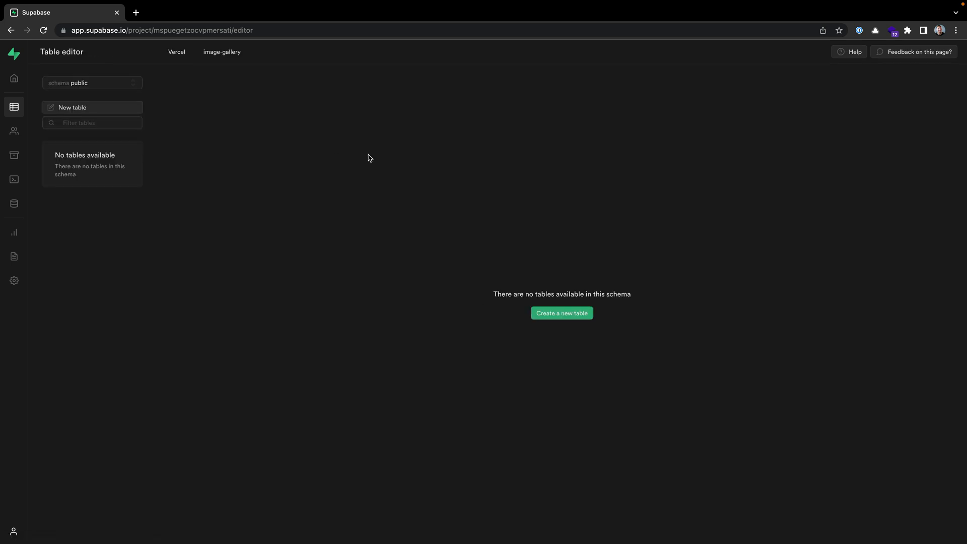
{"action": "left_click", "coordinate": [561, 313]}
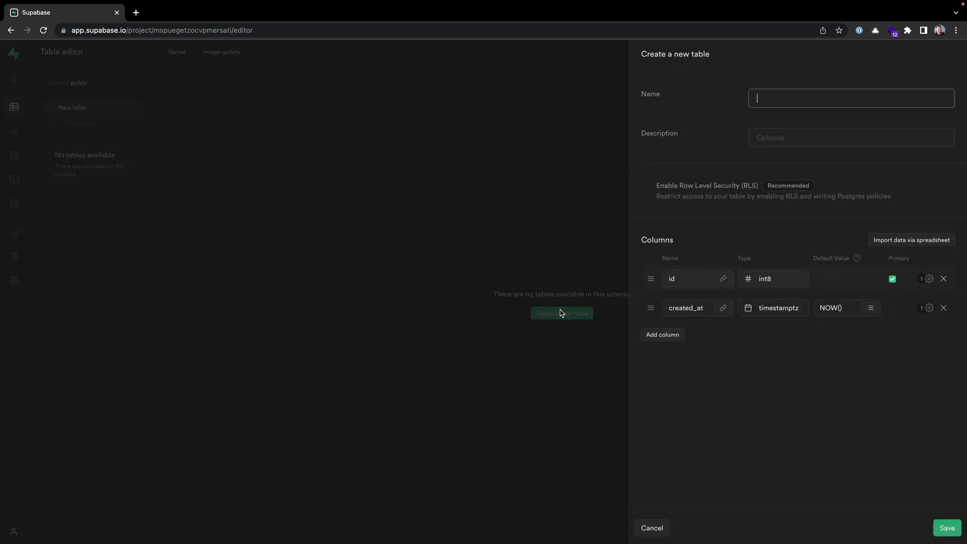
{"action": "type", "text": "images"}
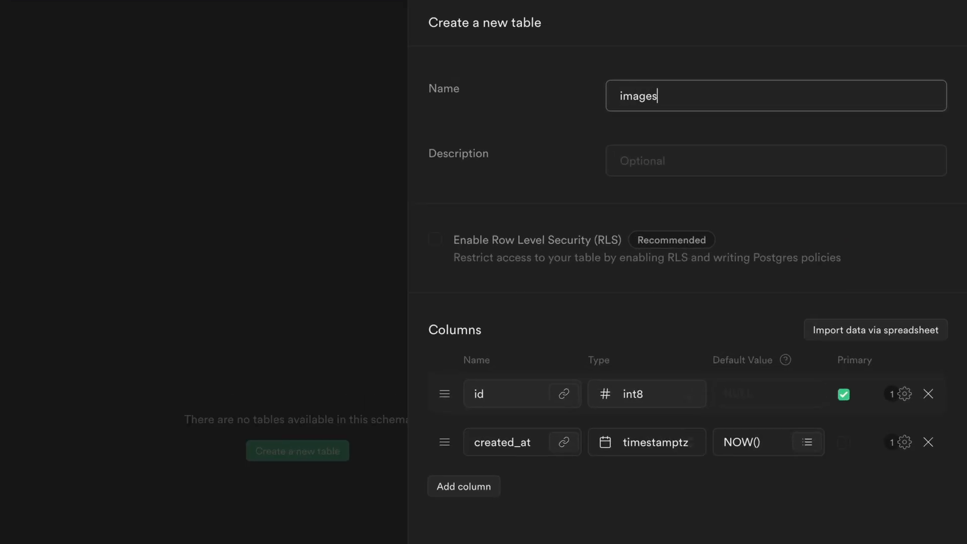
{"action": "mouse_move", "coordinate": [582, 278]}
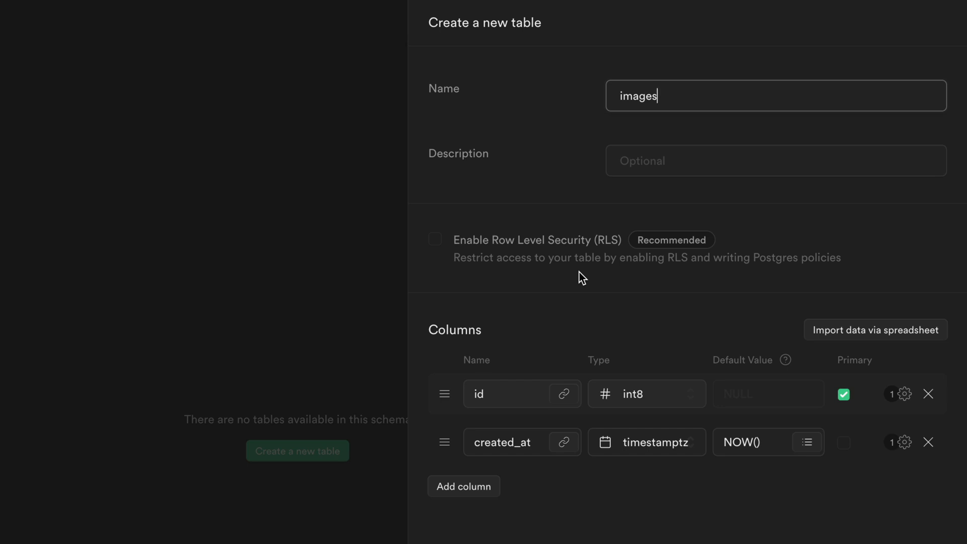
{"action": "mouse_move", "coordinate": [581, 354]}
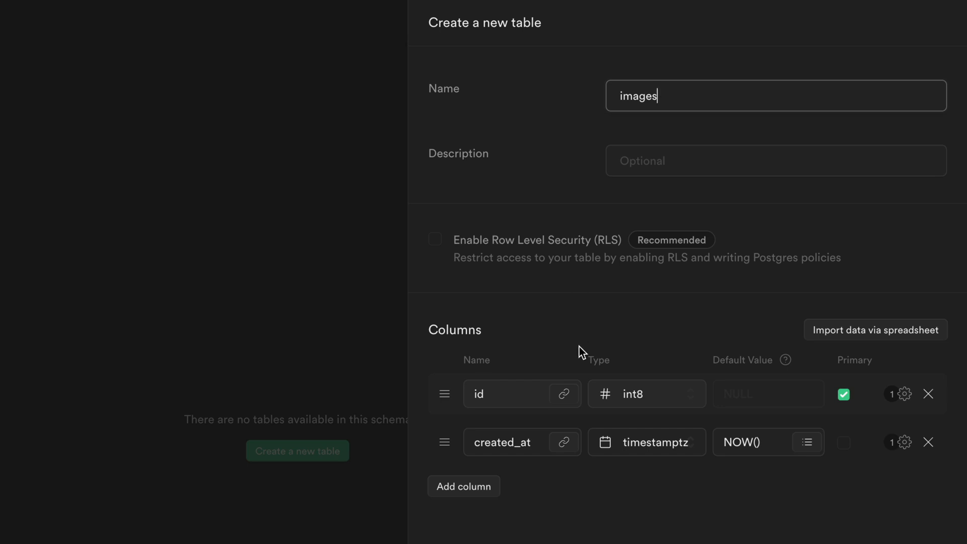
{"action": "mouse_move", "coordinate": [563, 393]}
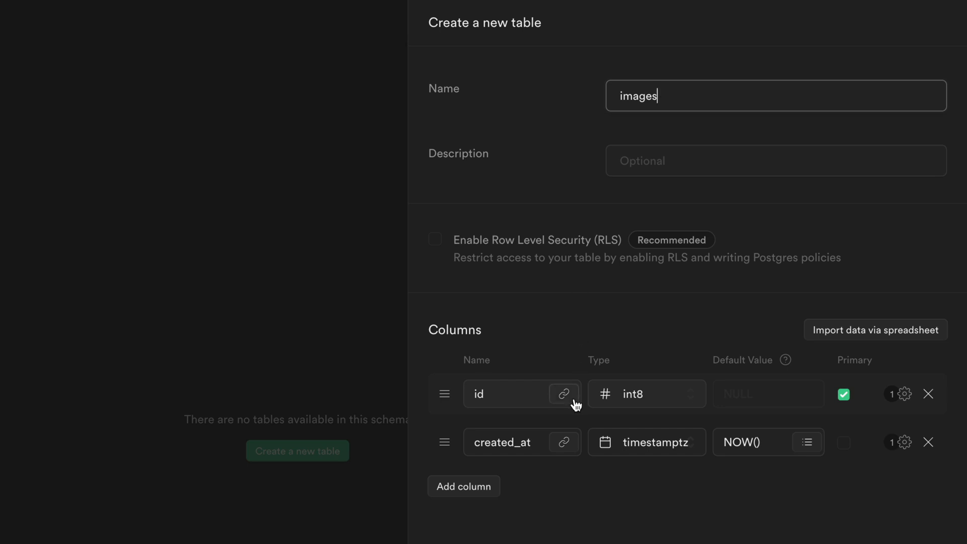
{"action": "mouse_move", "coordinate": [464, 486]}
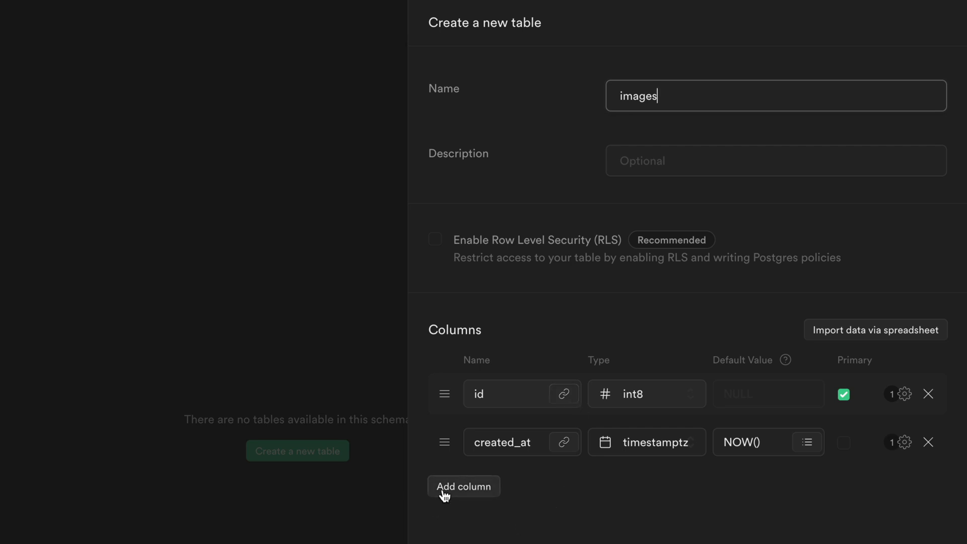
Step: Add text columns name, href, username and imageSrc, then save the table
{"action": "left_click", "coordinate": [463, 486]}
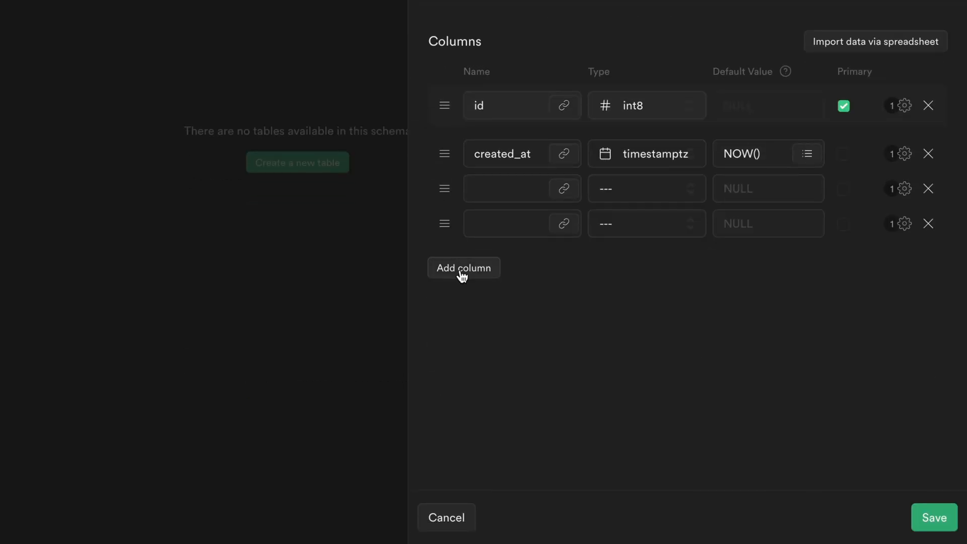
{"action": "left_click", "coordinate": [463, 267]}
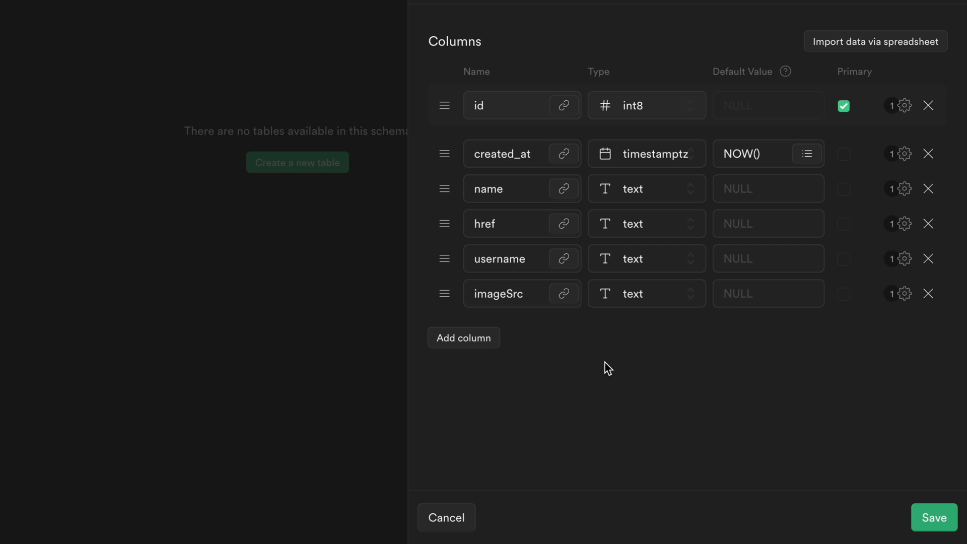
{"action": "mouse_move", "coordinate": [791, 409]}
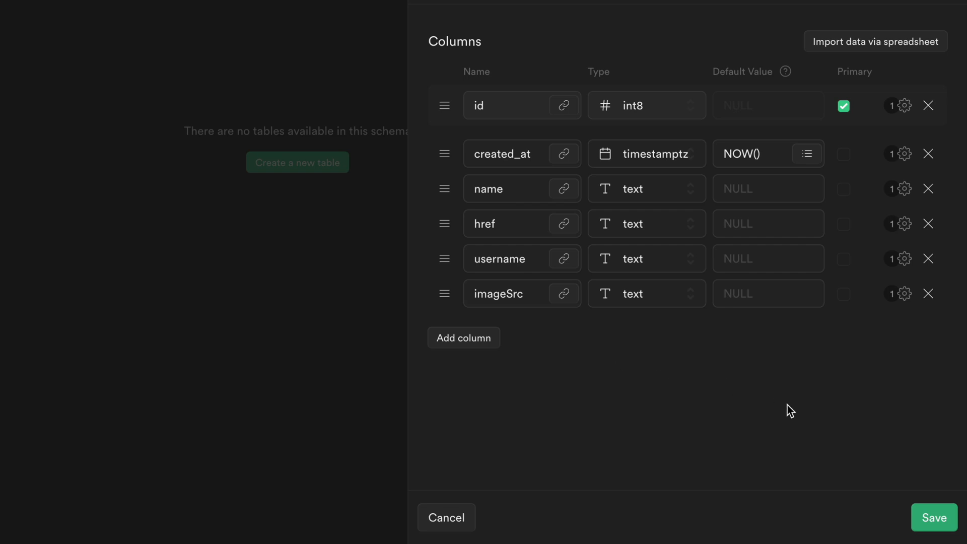
{"action": "left_click", "coordinate": [932, 516]}
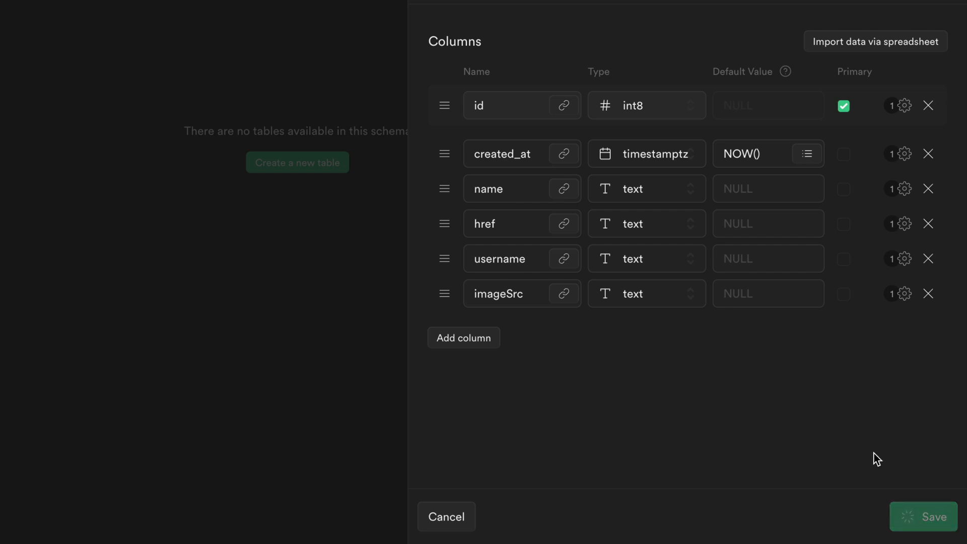
{"action": "left_click", "coordinate": [924, 516]}
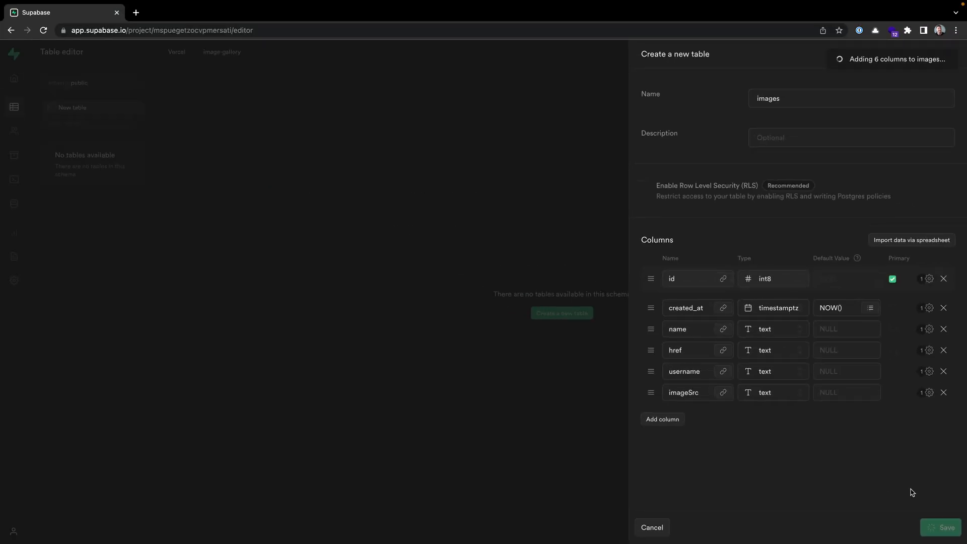
{"action": "left_click", "coordinate": [945, 527]}
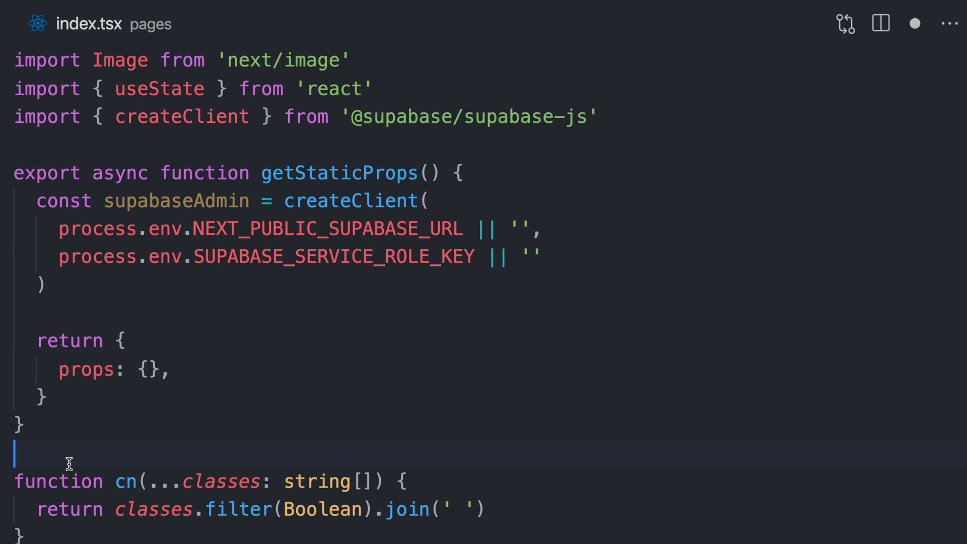
Step: Add 'images: data' to the getStaticProps props object in index.tsx and save
{"action": "left_click", "coordinate": [71, 313]}
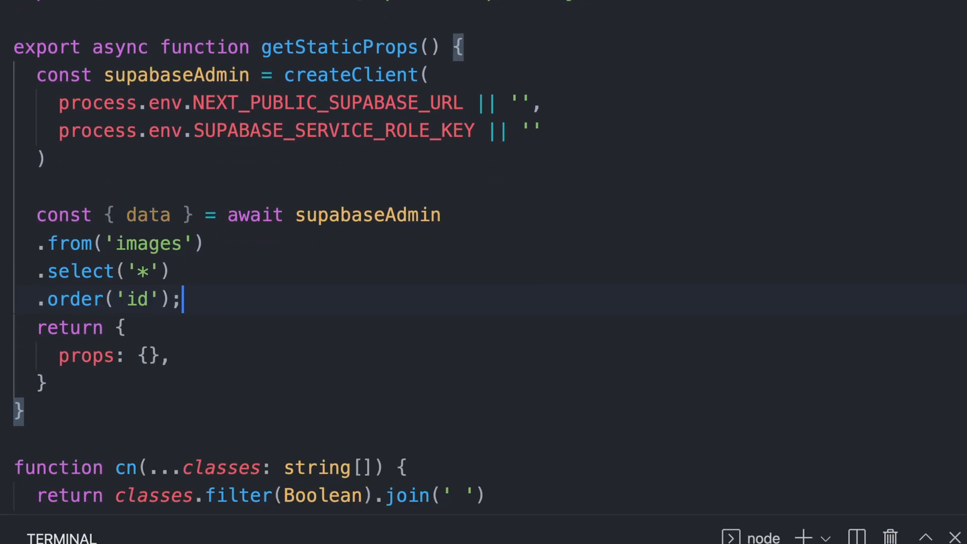
{"action": "left_click", "coordinate": [79, 271]}
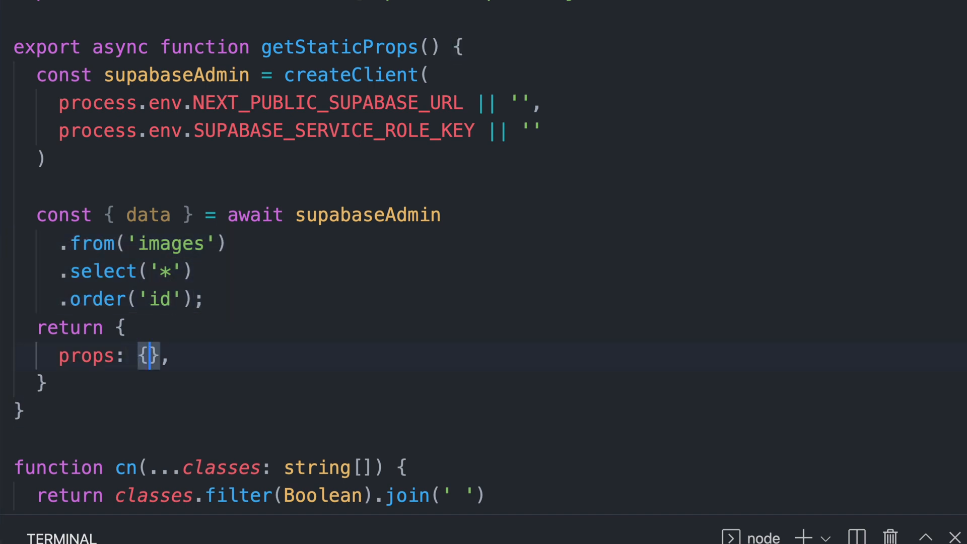
{"action": "type", "text": "images: data"}
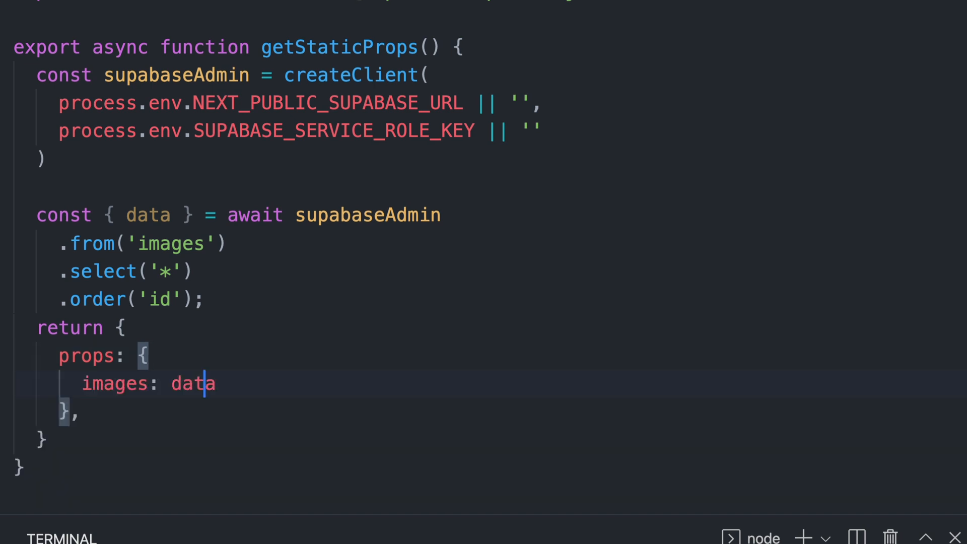
{"action": "left_click", "coordinate": [219, 382]}
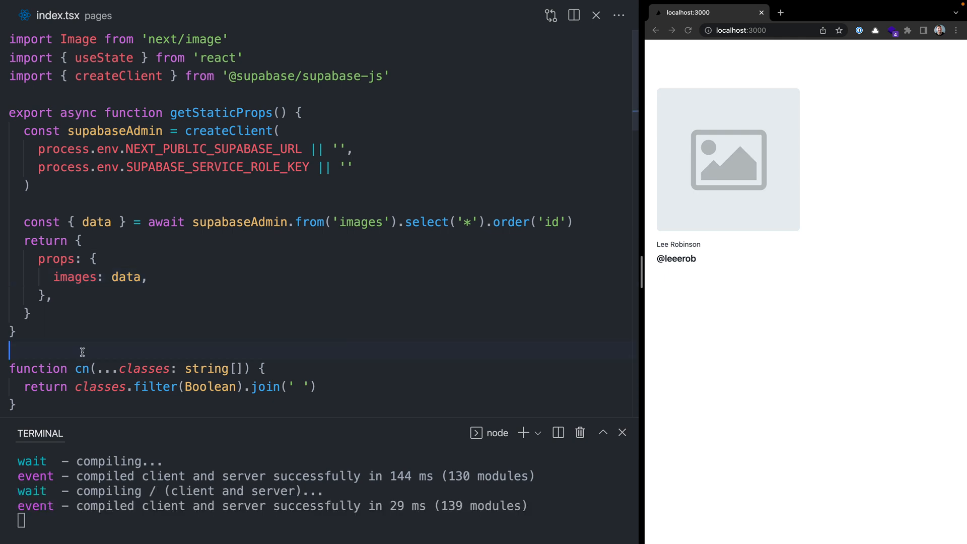
{"action": "scroll", "scroll_direction": "down", "scroll_amount": 3}
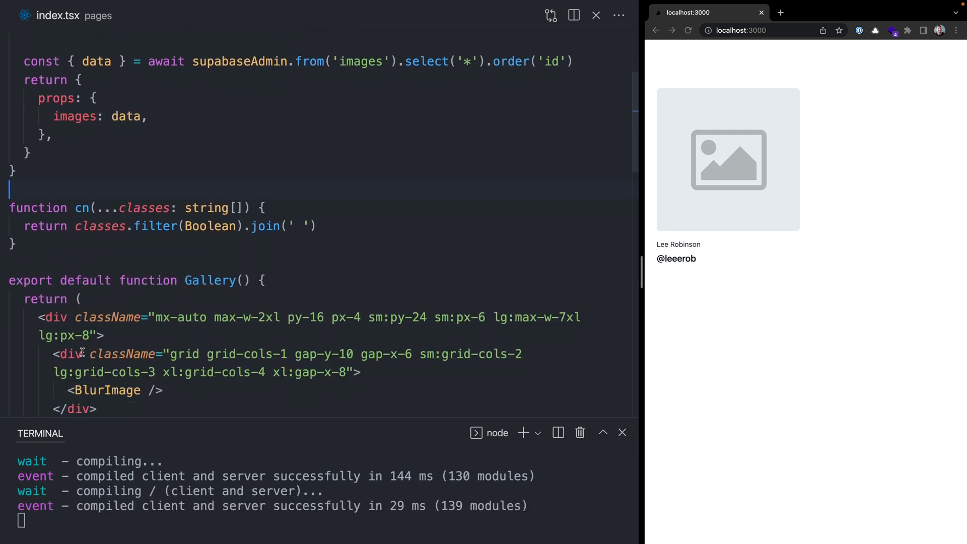
{"action": "scroll", "scroll_direction": "down", "scroll_amount": 3}
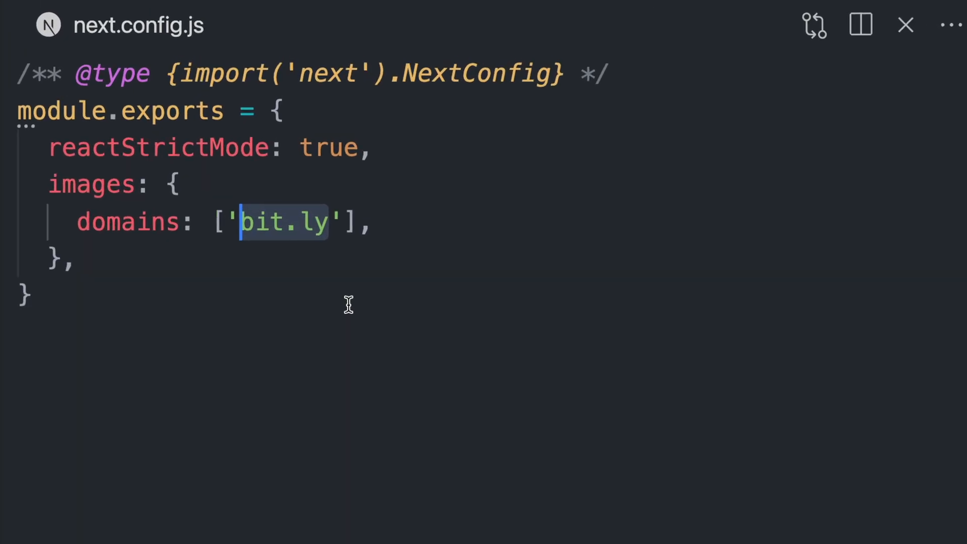
Step: Replace bit.ly with pbs.twimg.com in next.config.js, then scroll the localhost gallery to check
{"action": "type", "text": "pbs.twimg.com'],"}
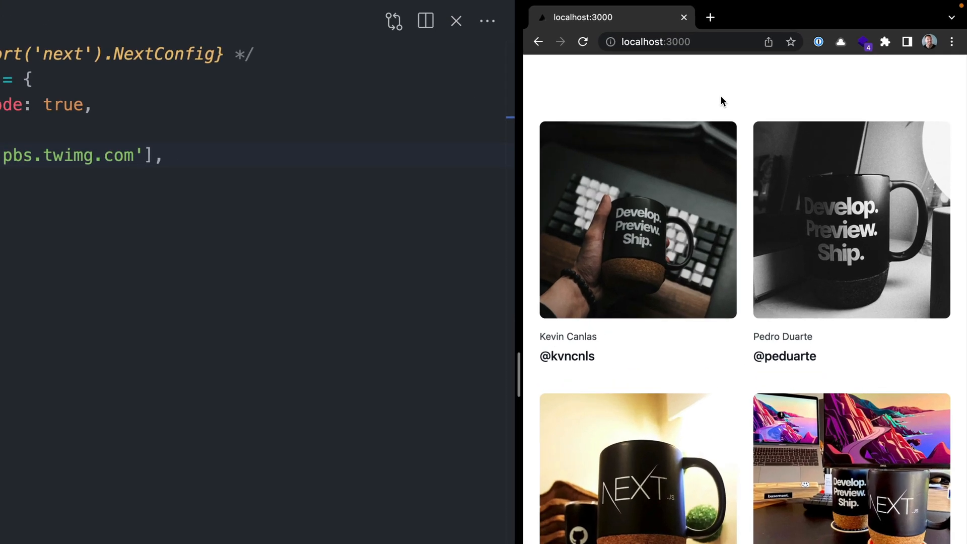
{"action": "mouse_move", "coordinate": [772, 280]}
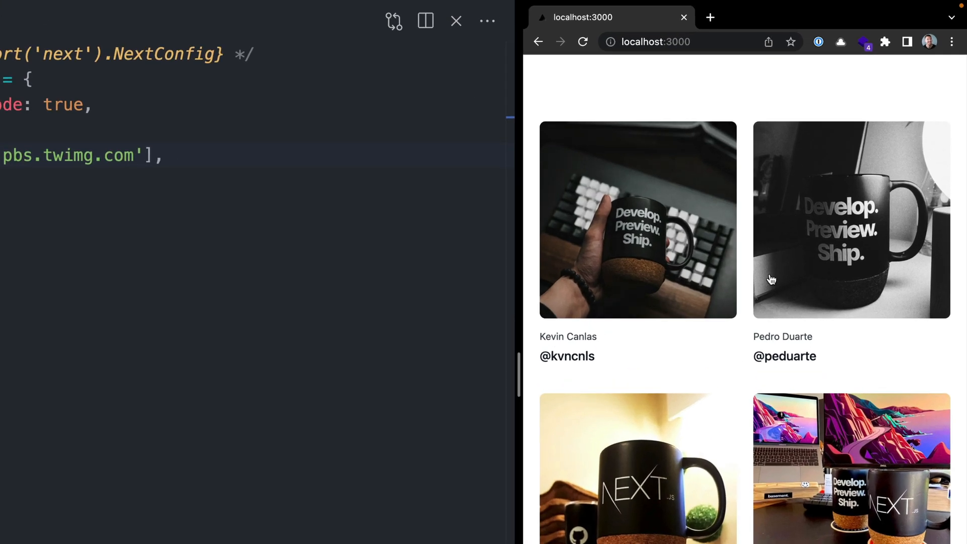
{"action": "scroll", "scroll_direction": "down", "scroll_amount": 3}
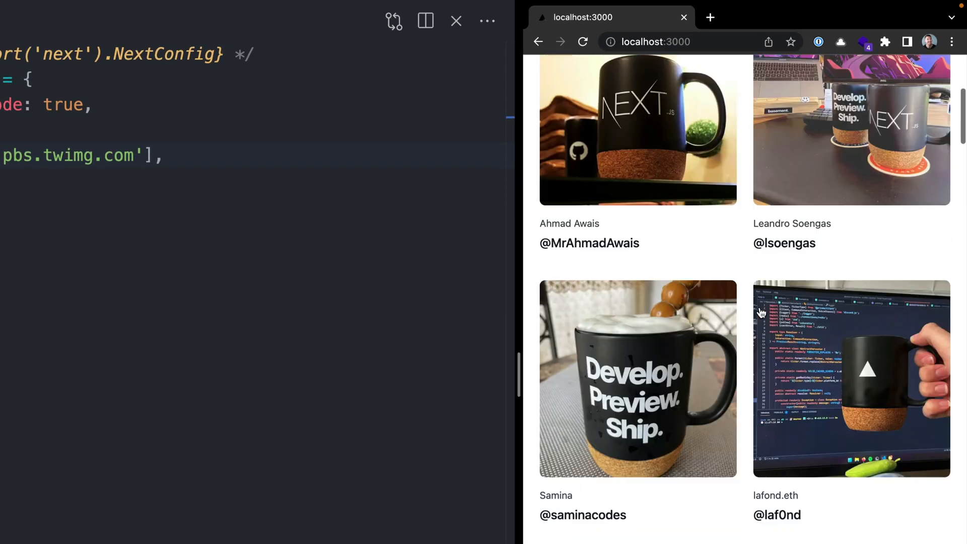
{"action": "scroll", "scroll_direction": "down", "scroll_amount": 3}
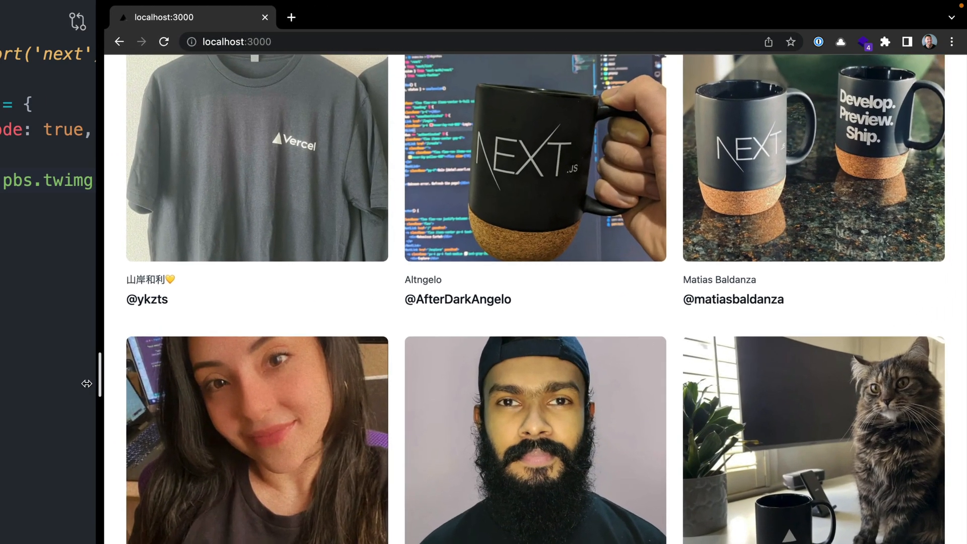
{"action": "scroll", "scroll_direction": "down", "scroll_amount": 3}
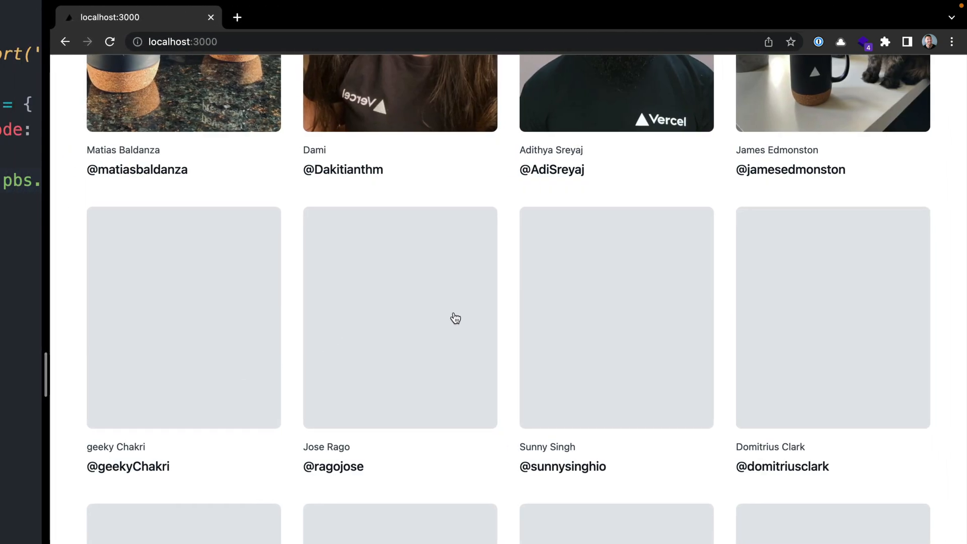
{"action": "scroll", "scroll_direction": "down", "scroll_amount": 3}
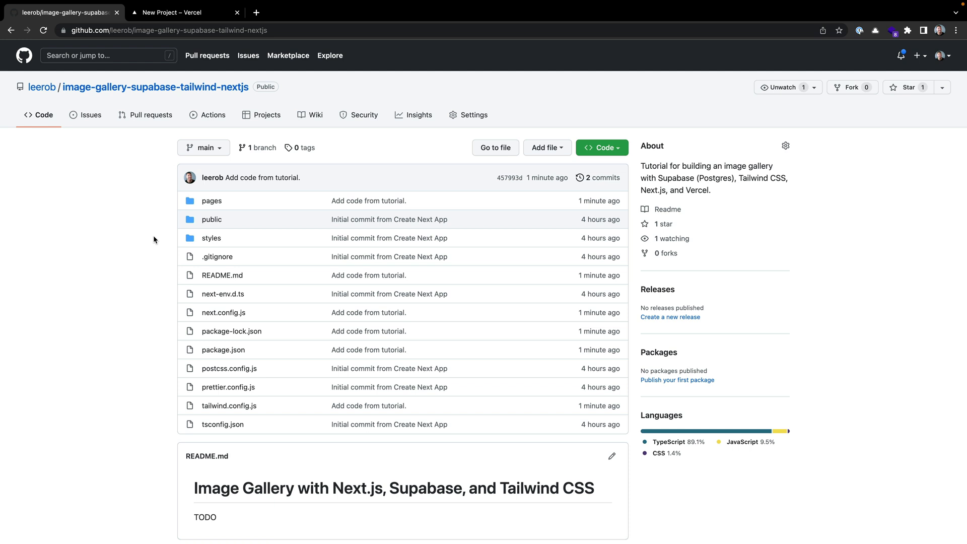
Step: Switch to the 'New Project – Vercel' tab showing the Import Git Repository list
{"action": "left_click", "coordinate": [183, 12]}
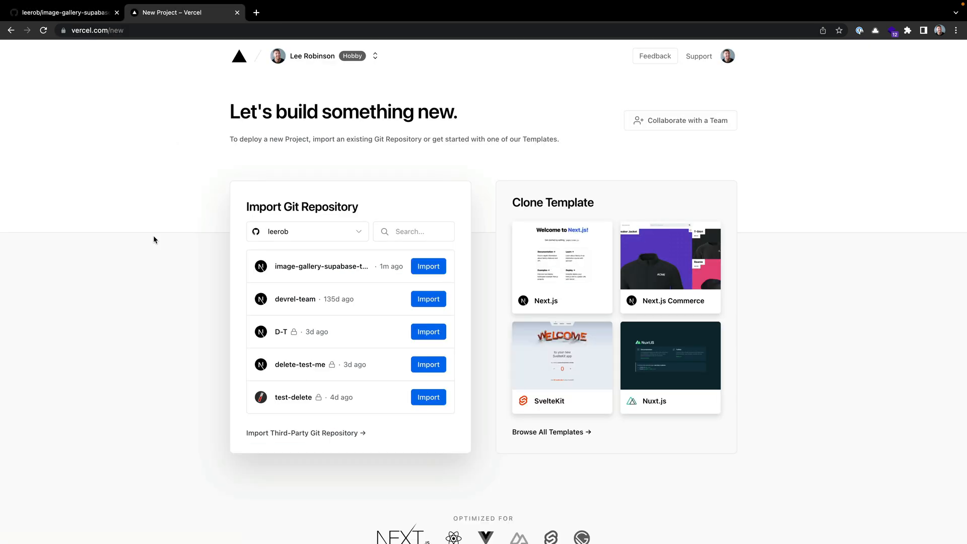
{"action": "mouse_move", "coordinate": [258, 266]}
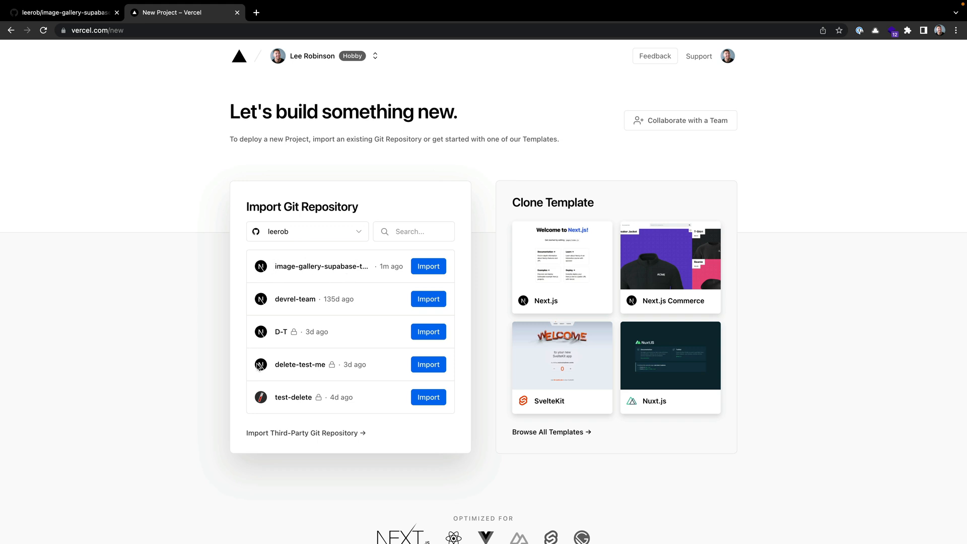
{"action": "mouse_move", "coordinate": [286, 330]}
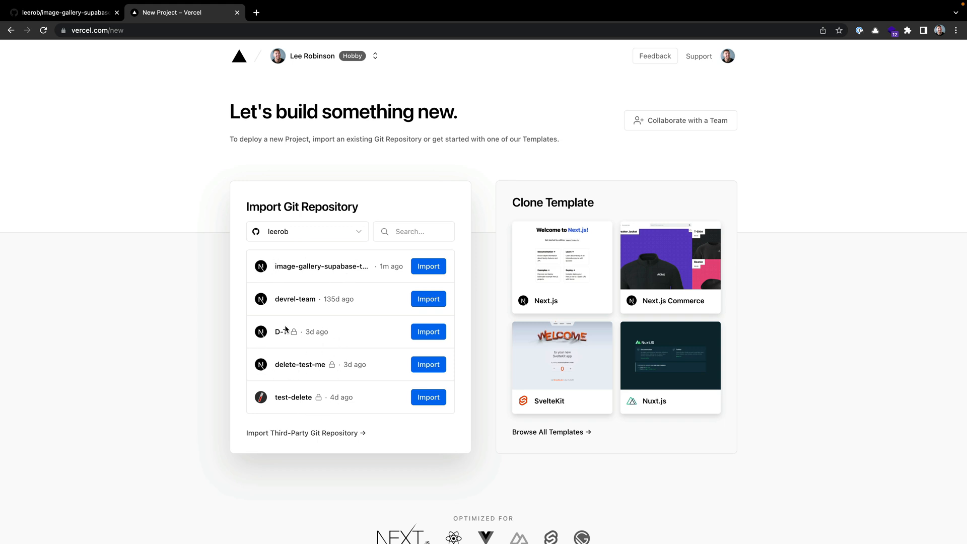
{"action": "mouse_move", "coordinate": [428, 266]}
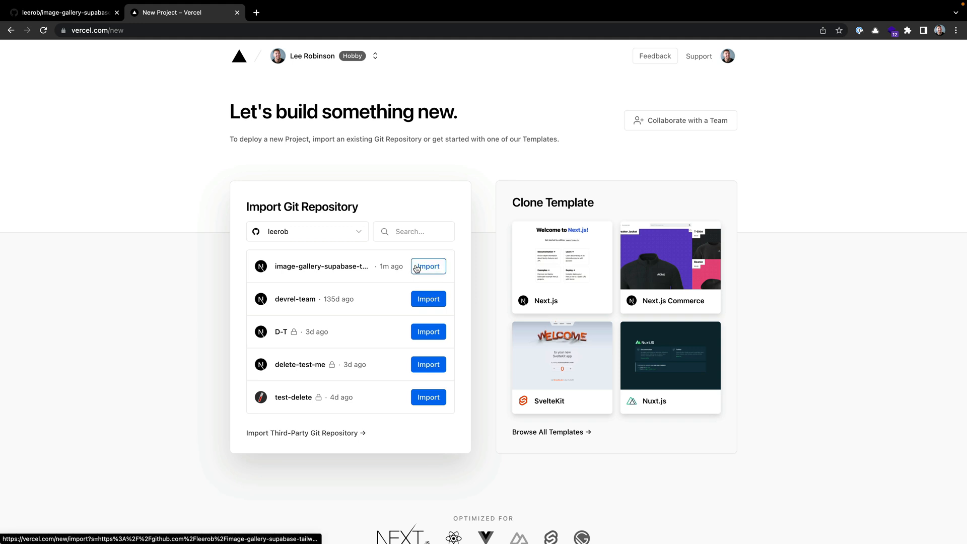
Step: Import the gallery repo, add SUPABASE_SERVICE_ROLE_KEY and NEXT_PUBLIC_SUPABASE_URL, and deploy
{"action": "left_click", "coordinate": [428, 266]}
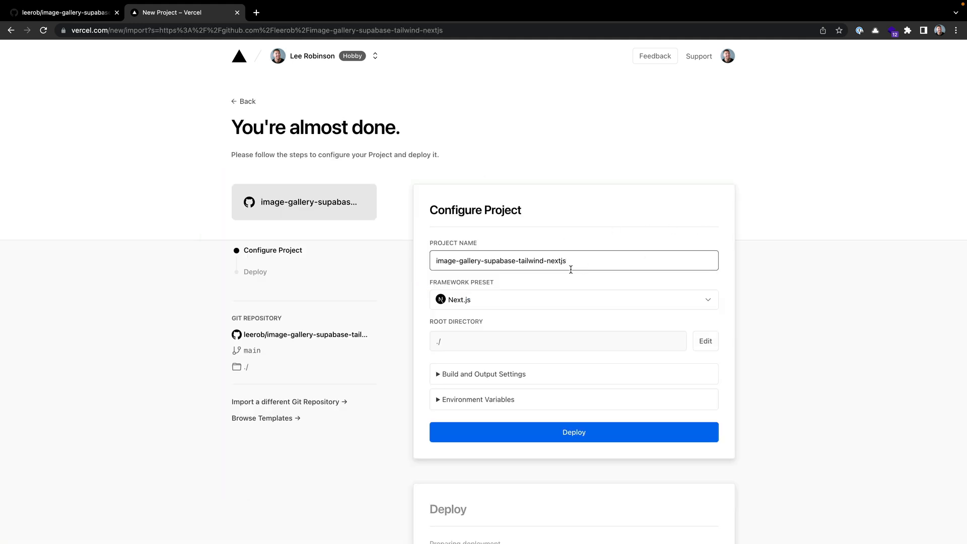
{"action": "scroll", "scroll_direction": "up", "scroll_amount": 3}
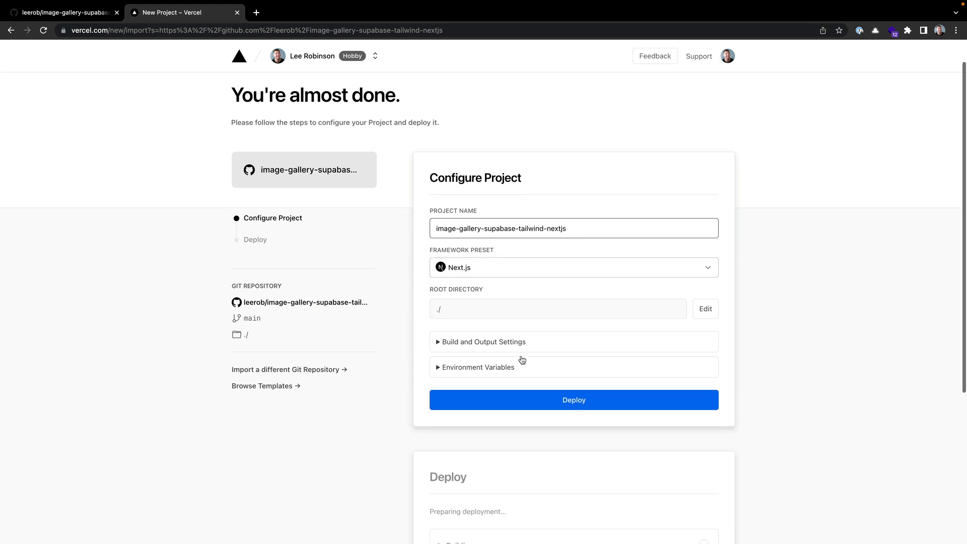
{"action": "left_click", "coordinate": [478, 367]}
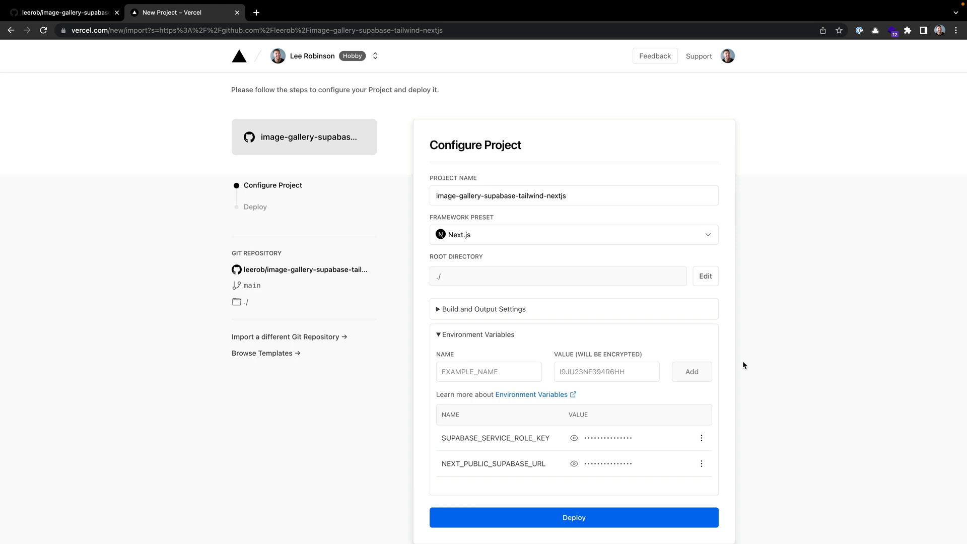
{"action": "mouse_move", "coordinate": [648, 498]}
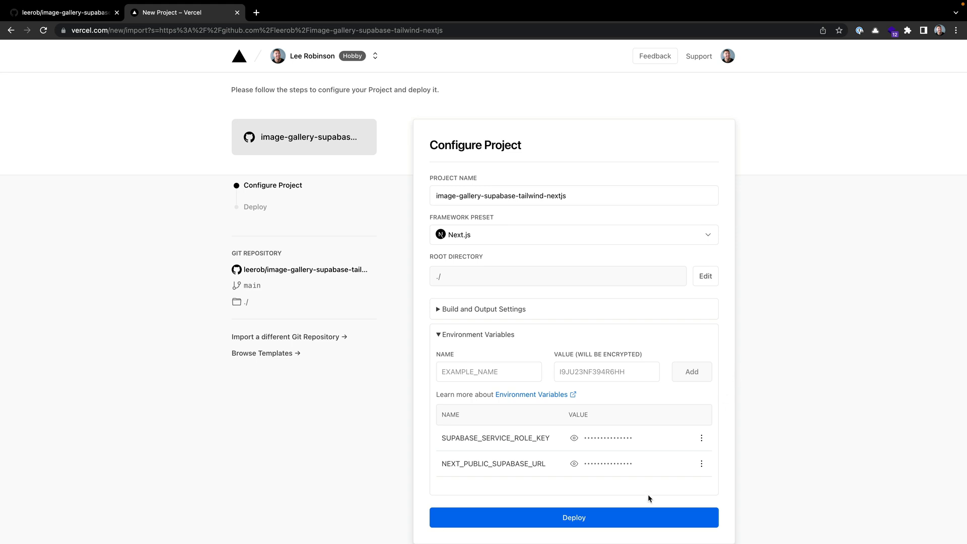
{"action": "left_click", "coordinate": [573, 516]}
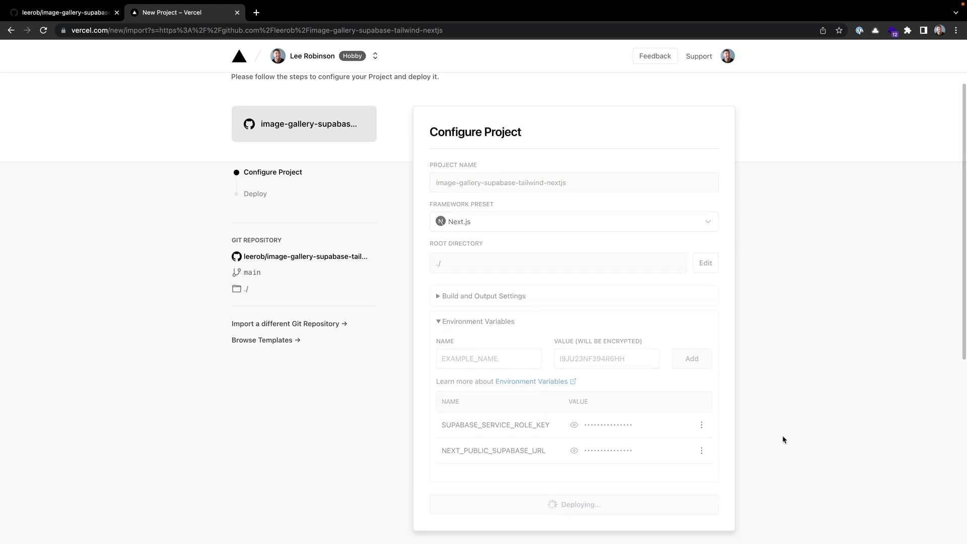
Step: Scroll through the live vercel.app gallery of Supabase photos, then return to Vercel
{"action": "left_click", "coordinate": [573, 503]}
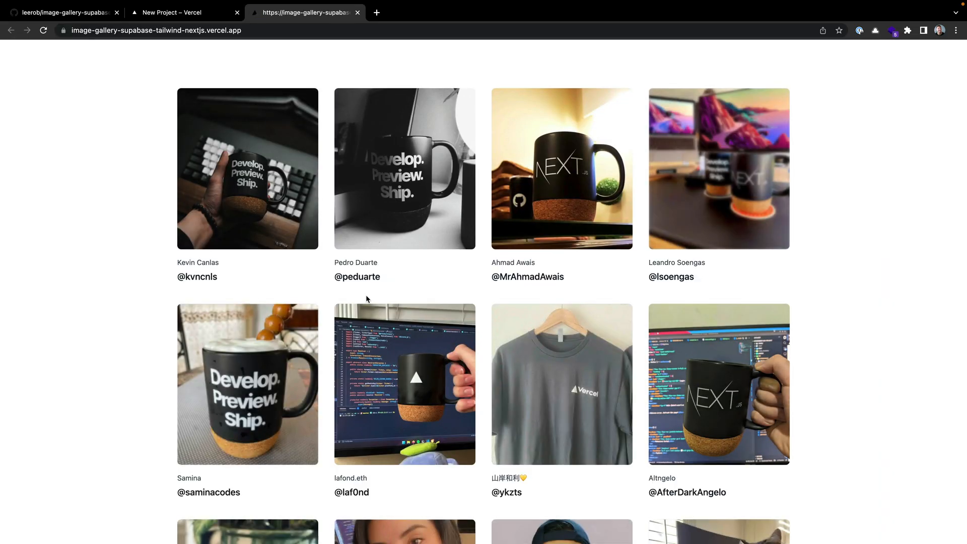
{"action": "scroll", "scroll_direction": "down", "scroll_amount": 3}
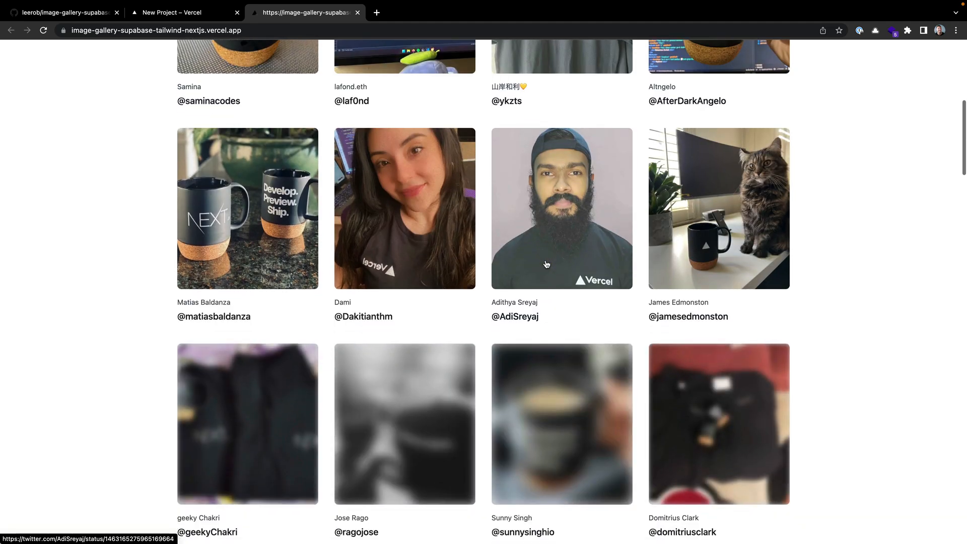
{"action": "scroll", "scroll_direction": "down", "scroll_amount": 3}
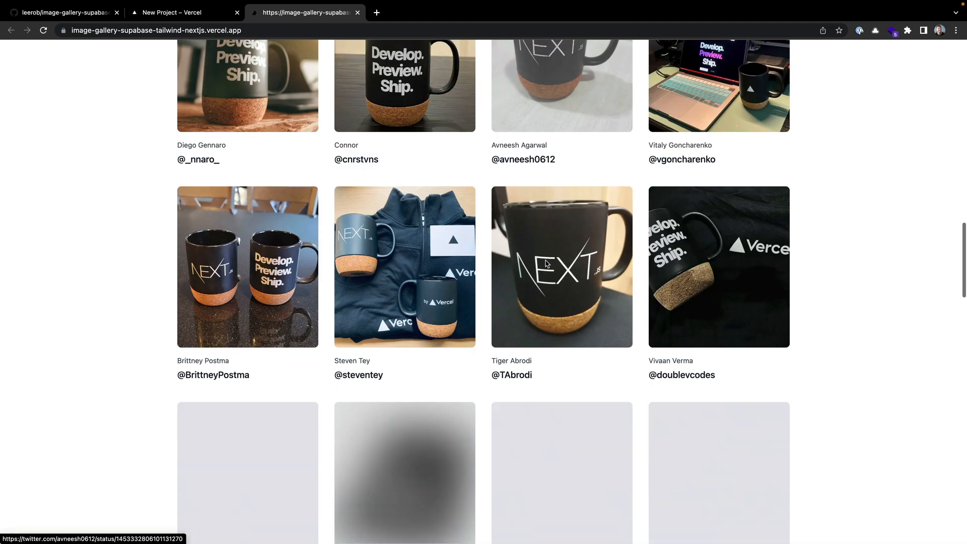
{"action": "scroll", "scroll_direction": "down", "scroll_amount": 3}
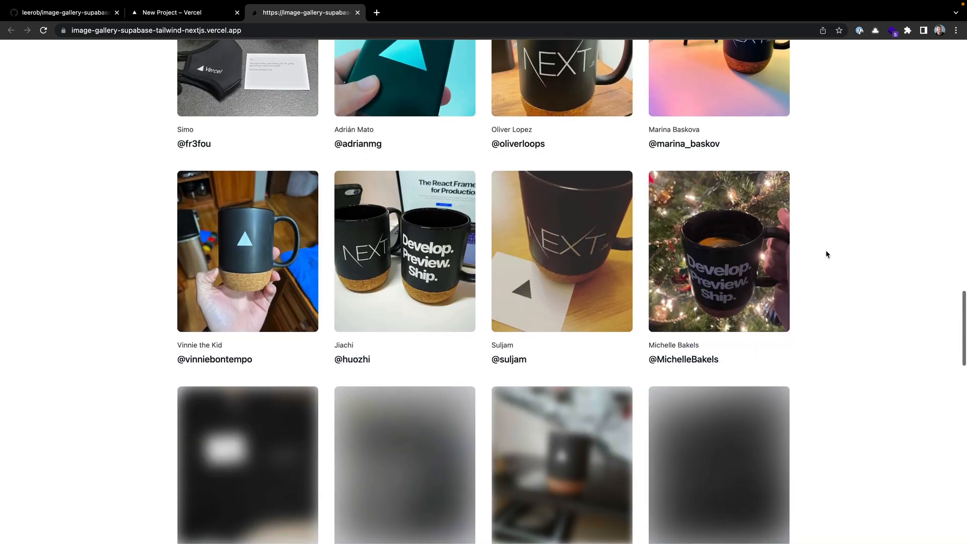
{"action": "scroll", "scroll_direction": "down", "scroll_amount": 3}
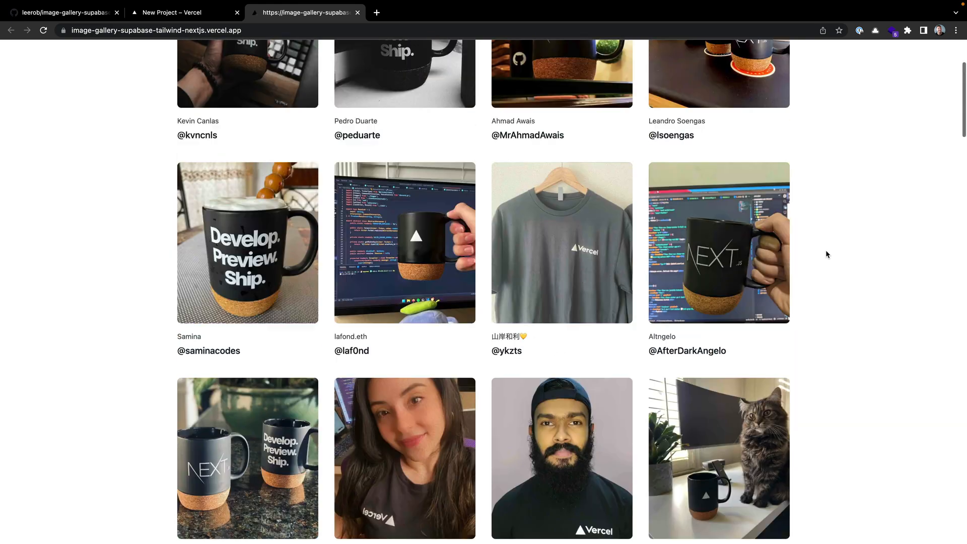
{"action": "scroll", "scroll_direction": "up", "scroll_amount": 3}
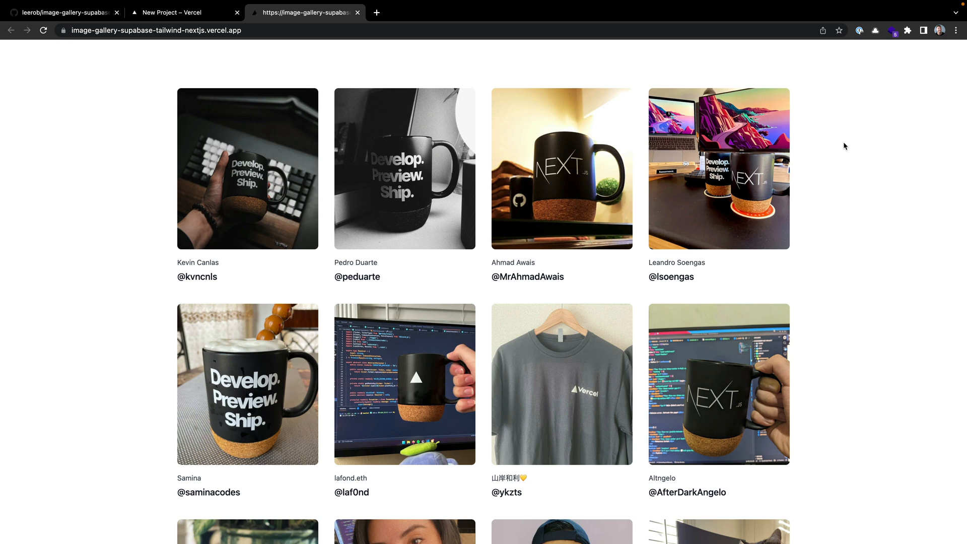
{"action": "left_click", "coordinate": [183, 12]}
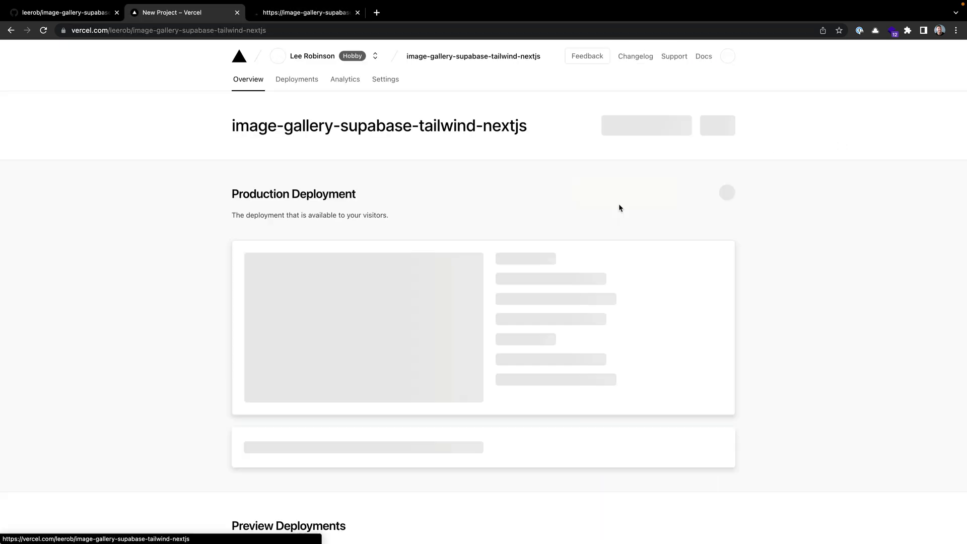
Step: Open the project's Deployments tab to view the Ready production deployment
{"action": "left_click", "coordinate": [297, 79]}
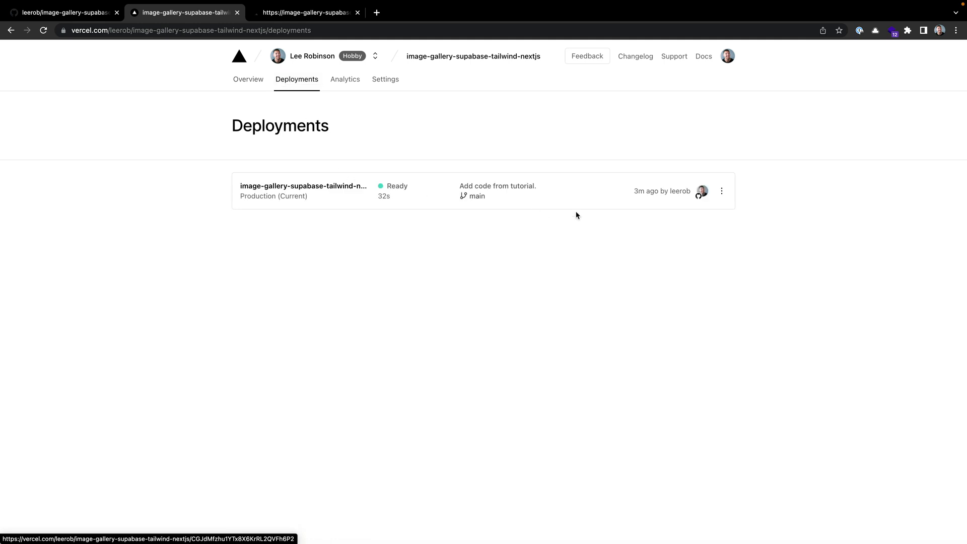
{"action": "mouse_move", "coordinate": [638, 153]}
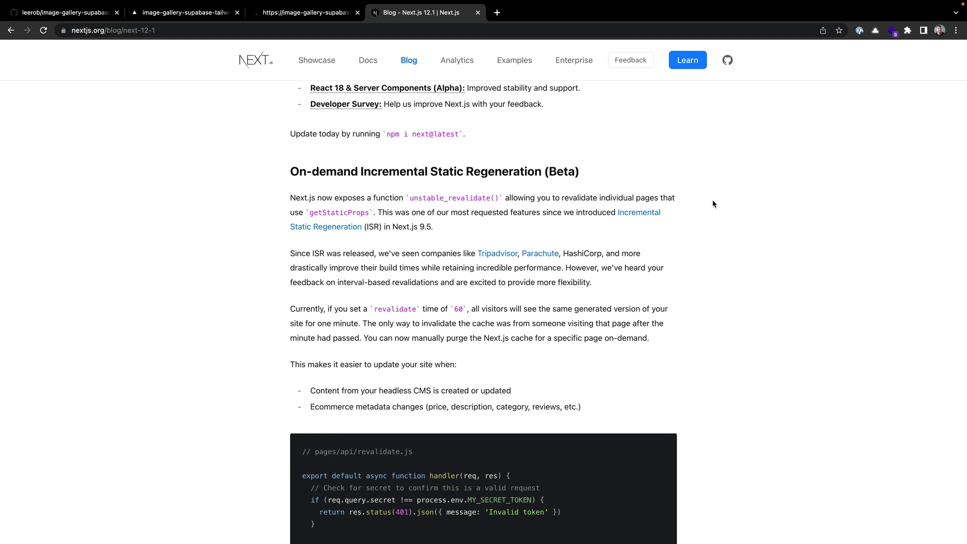
Step: In the Supabase dashboard, go to Database > Function Hooks and start a new hook
{"action": "left_click", "coordinate": [305, 12]}
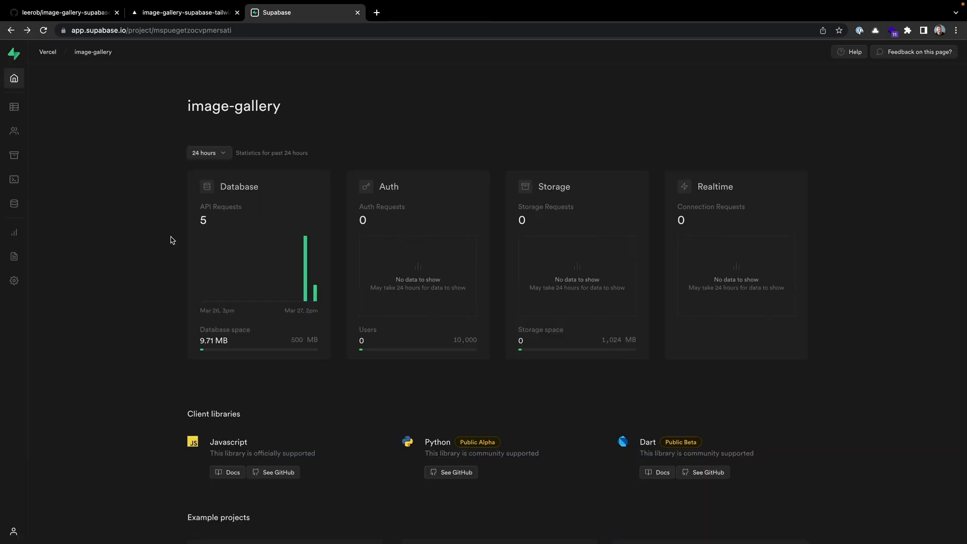
{"action": "left_click", "coordinate": [14, 203]}
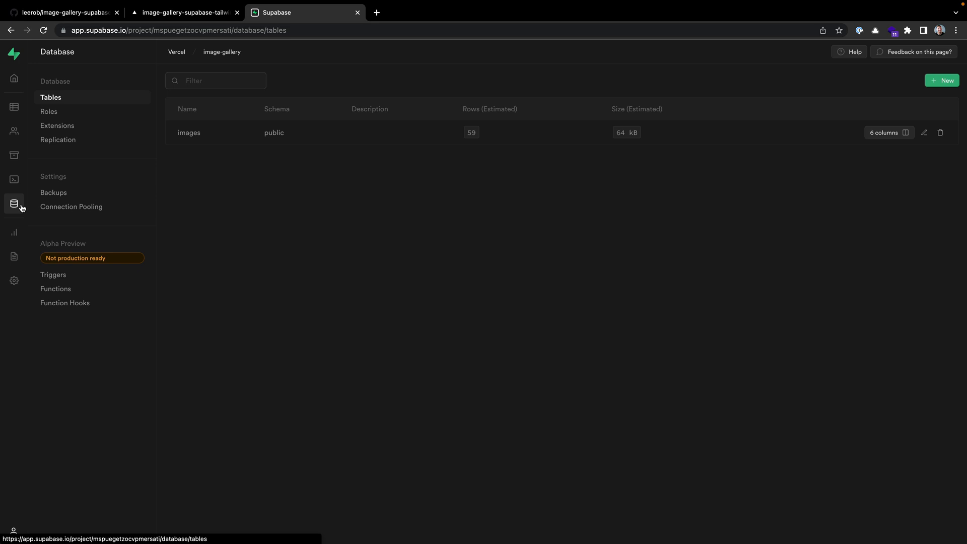
{"action": "left_click", "coordinate": [65, 303]}
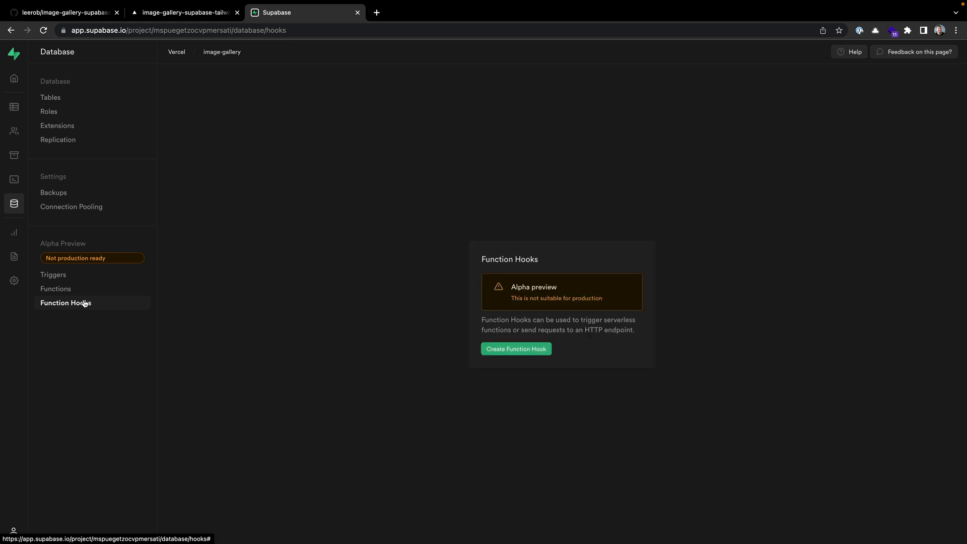
{"action": "left_click", "coordinate": [516, 348]}
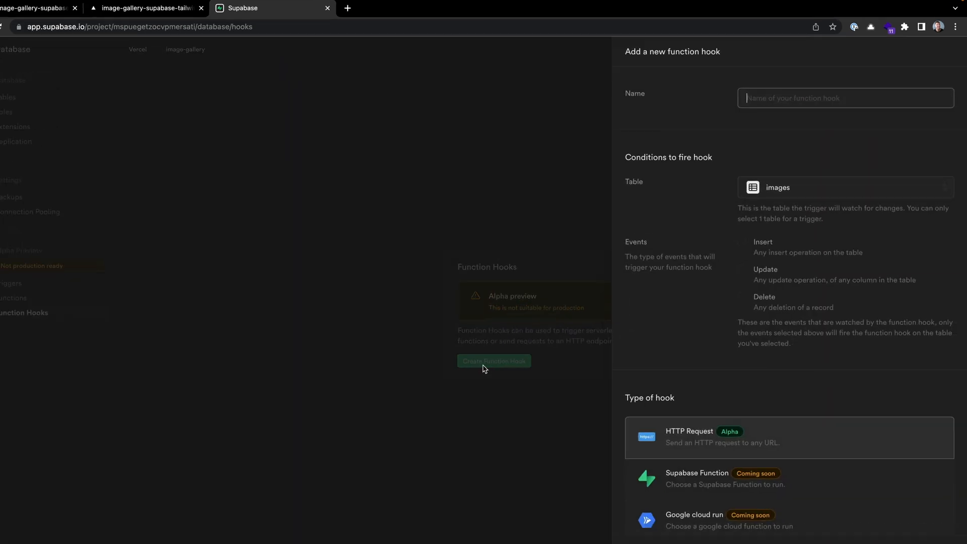
Step: Name the images-table hook update_images and enable Insert, Update and Delete events
{"action": "type", "text": "update"}
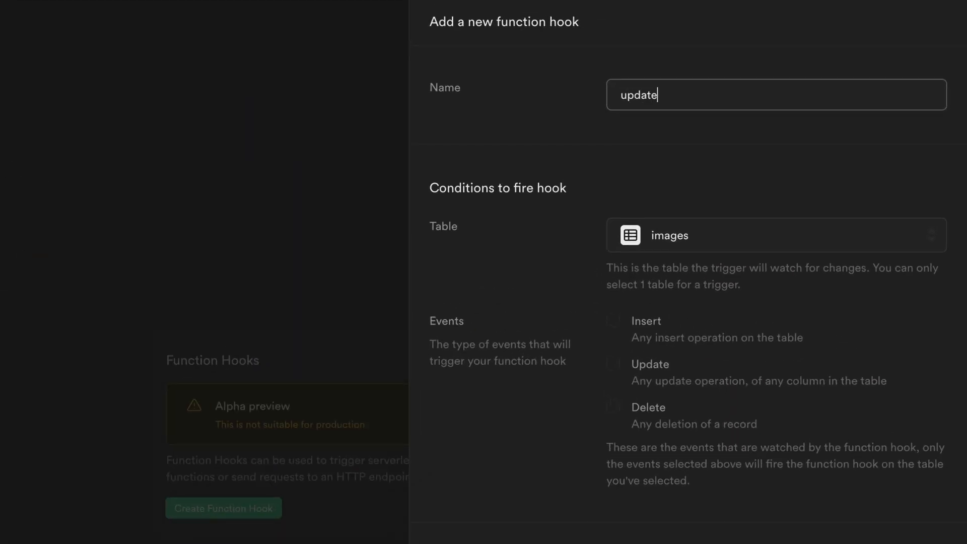
{"action": "type", "text": "_images"}
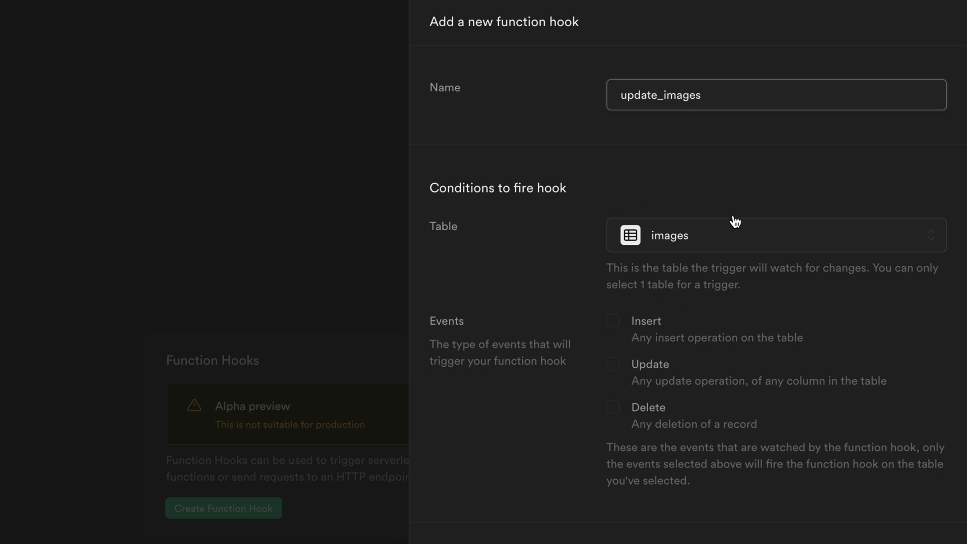
{"action": "mouse_move", "coordinate": [726, 177]}
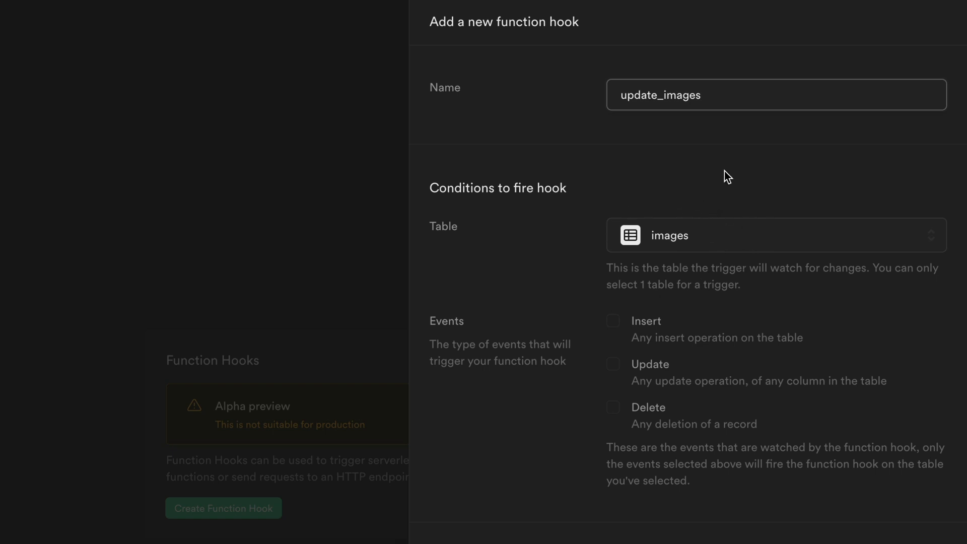
{"action": "mouse_move", "coordinate": [614, 344]}
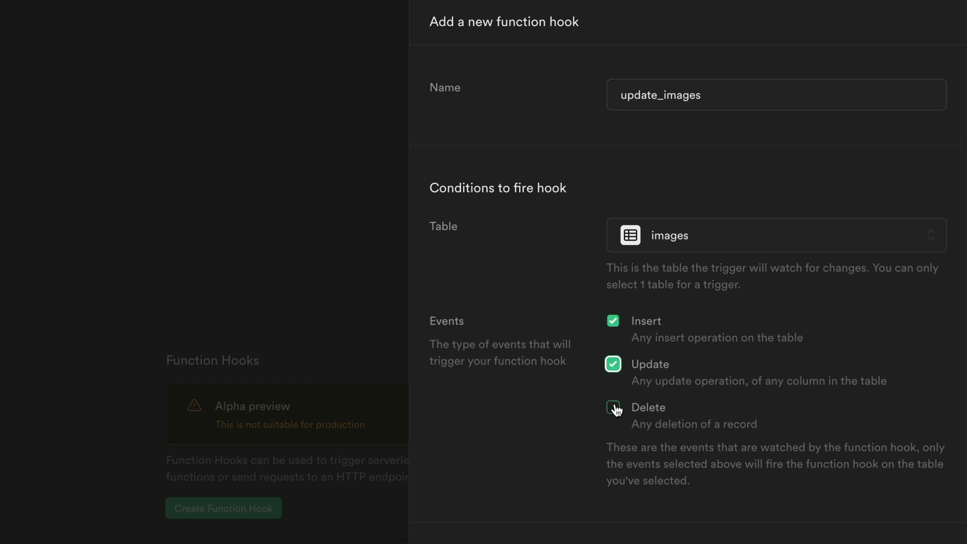
{"action": "left_click", "coordinate": [613, 414]}
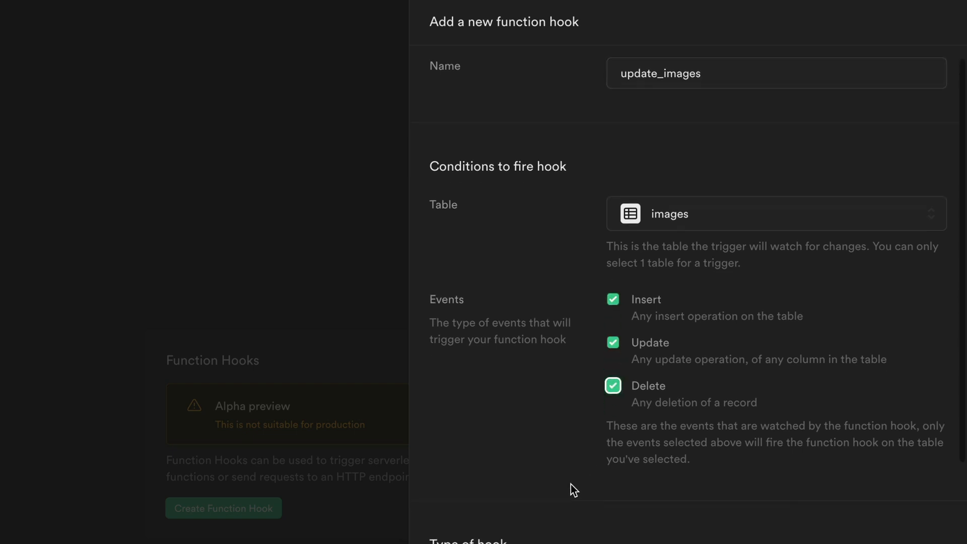
{"action": "scroll", "scroll_direction": "down", "scroll_amount": 3}
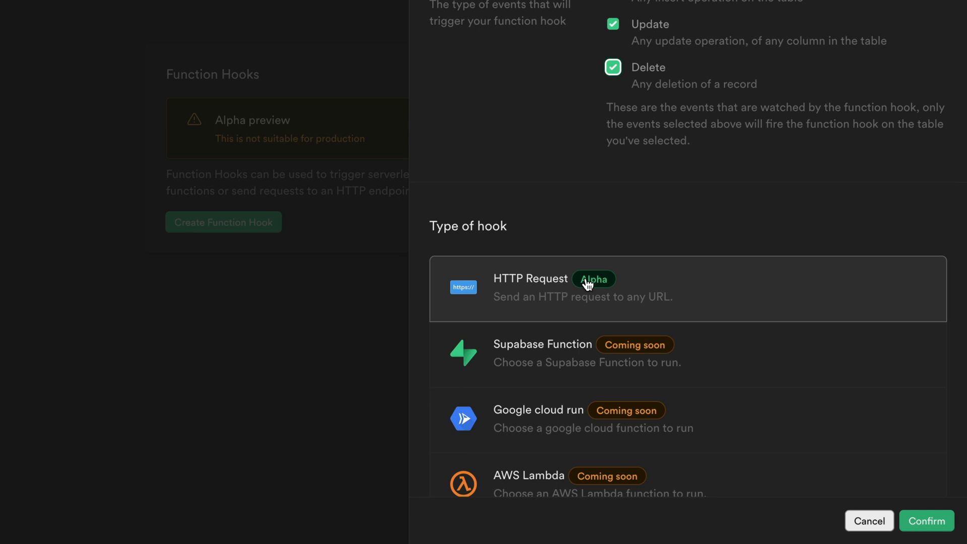
{"action": "mouse_move", "coordinate": [615, 132]}
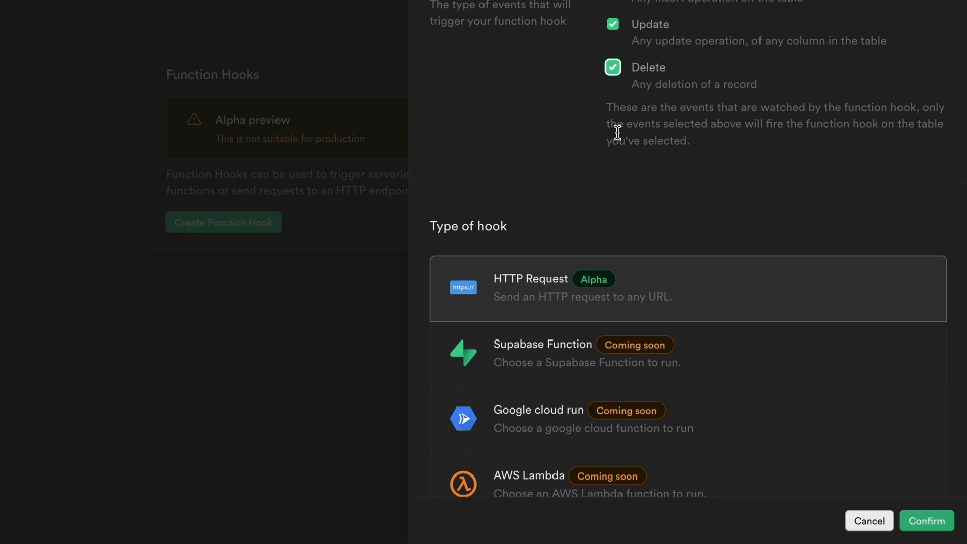
{"action": "scroll", "scroll_direction": "down", "scroll_amount": 3}
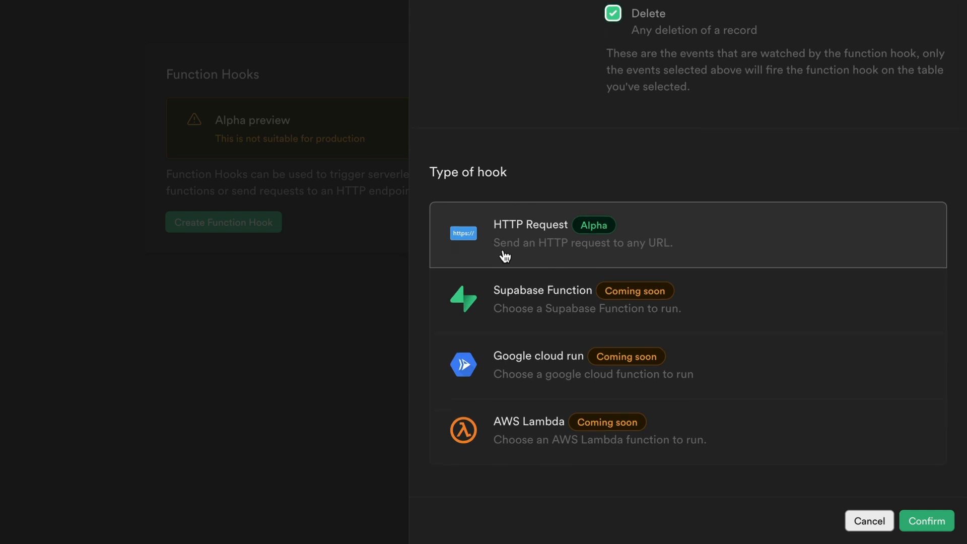
Step: Make the hook an HTTP request that POSTs to the vercel.app /api/revalidate URL
{"action": "left_click", "coordinate": [582, 234]}
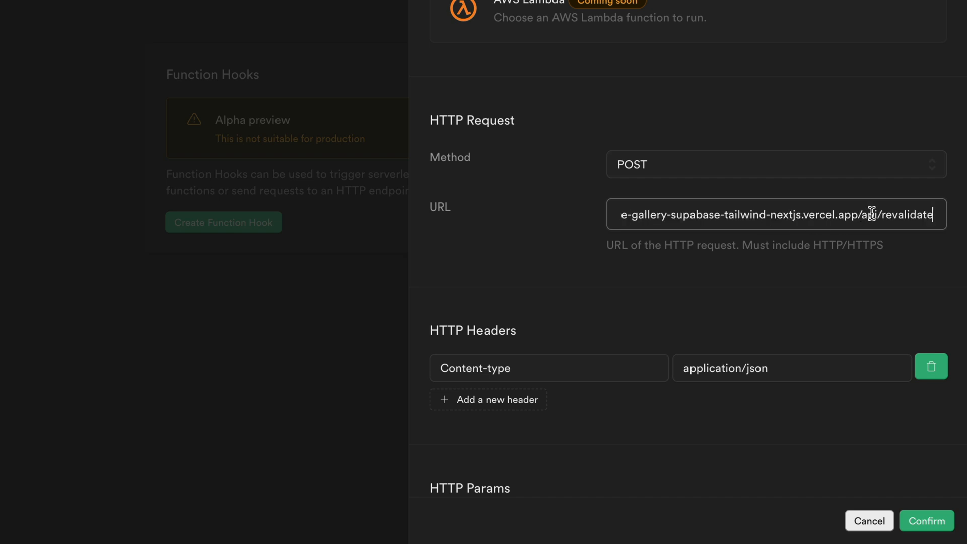
{"action": "double_click", "coordinate": [830, 215]}
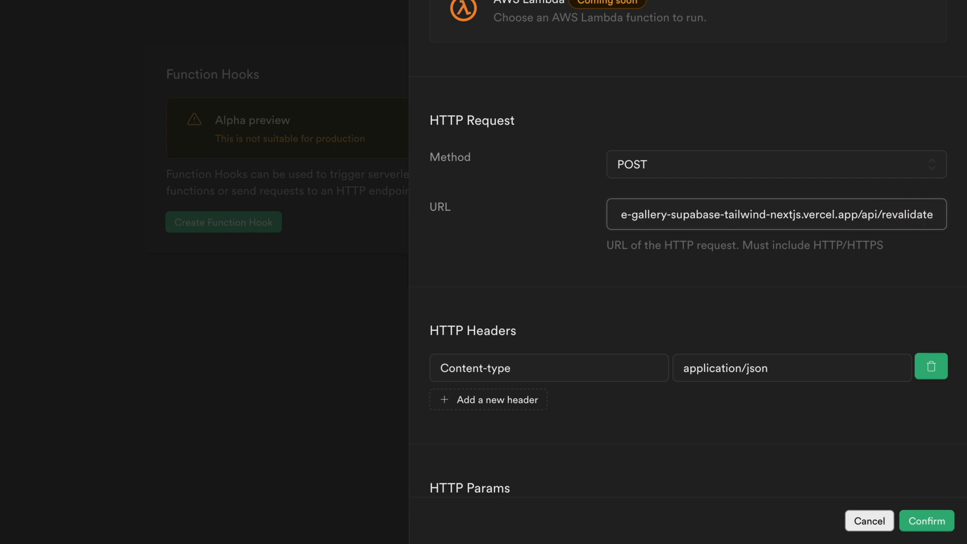
{"action": "left_click", "coordinate": [894, 215]}
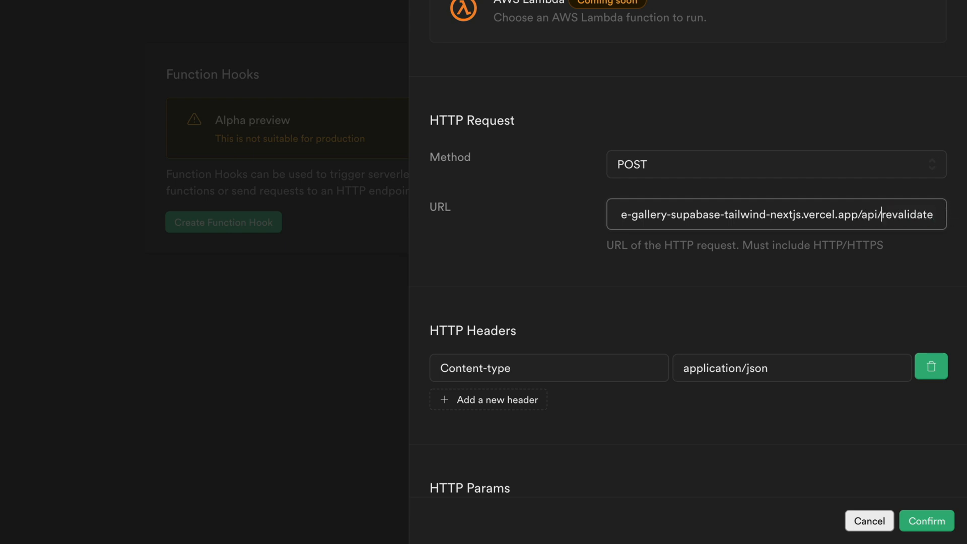
{"action": "scroll", "scroll_direction": "down", "scroll_amount": 3}
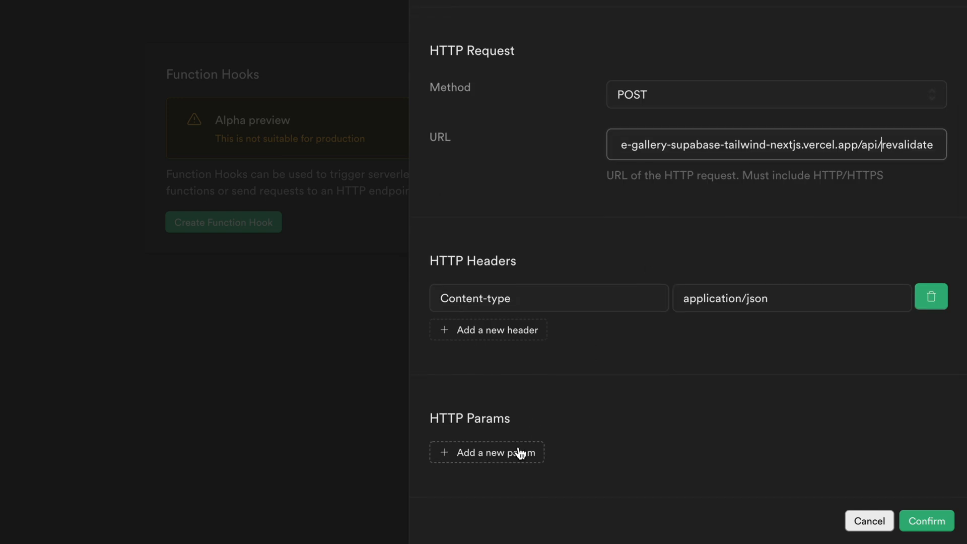
{"action": "left_click", "coordinate": [486, 452]}
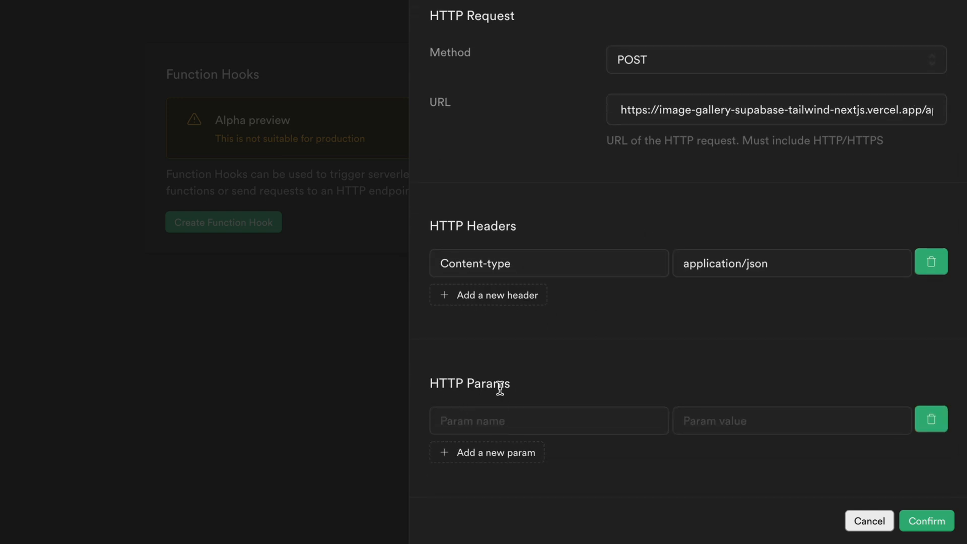
{"action": "type", "text": "s"}
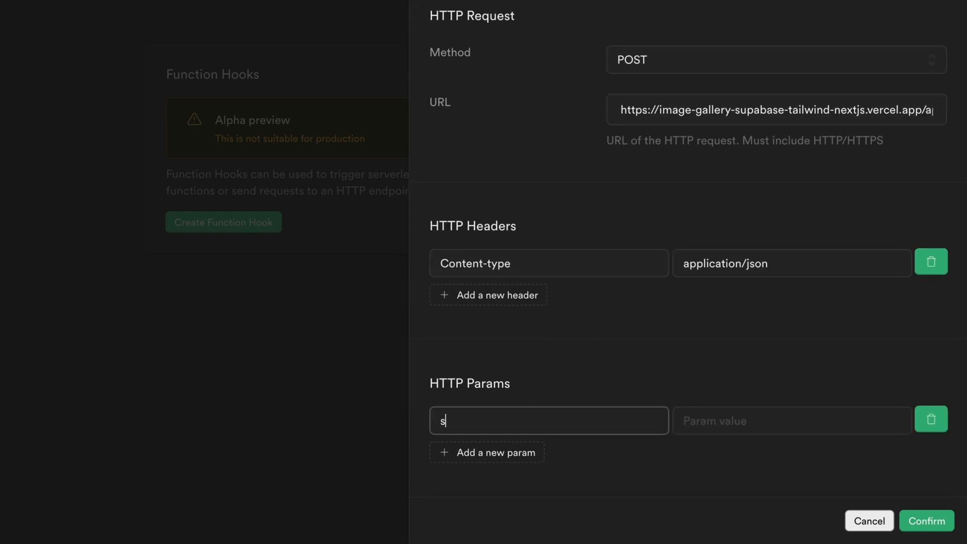
{"action": "type", "text": "ecret"}
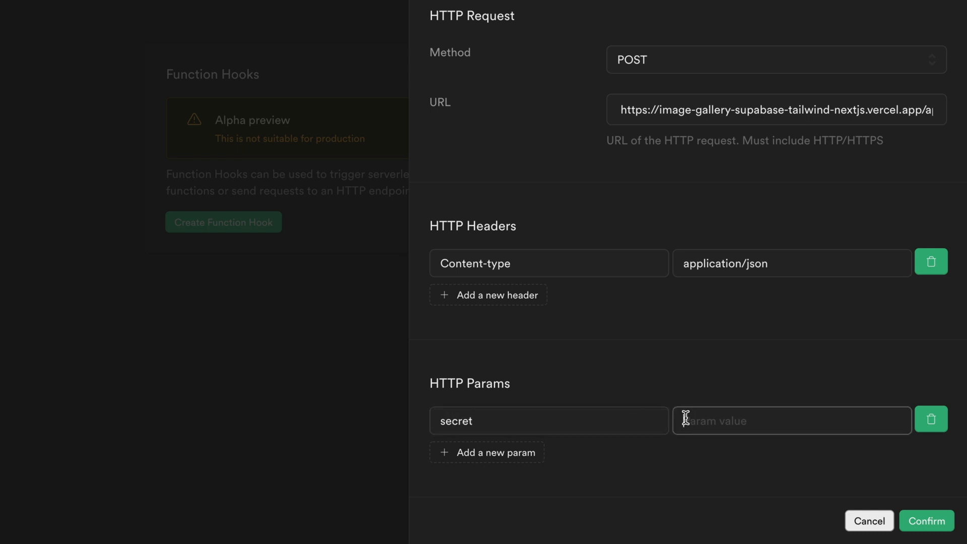
{"action": "type", "text": "superse"}
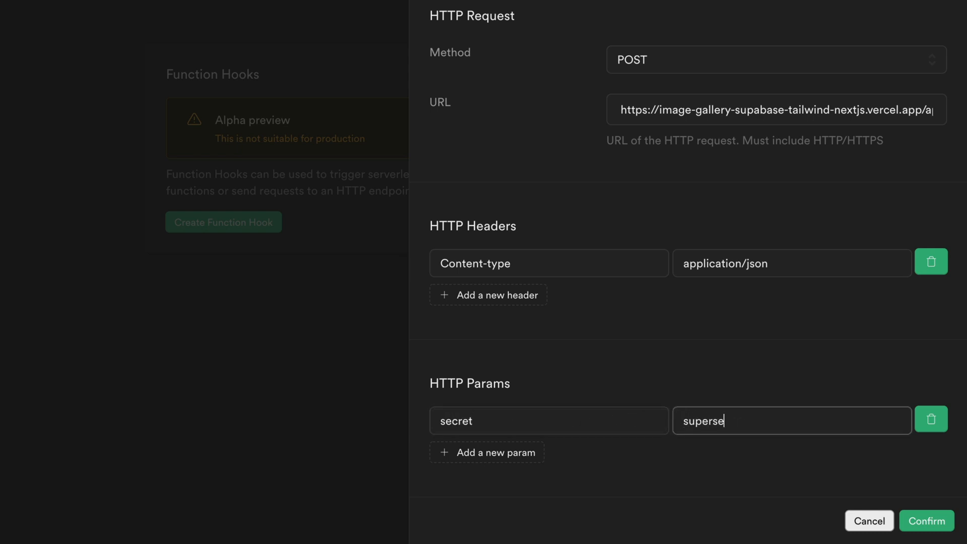
{"action": "type", "text": "cret"}
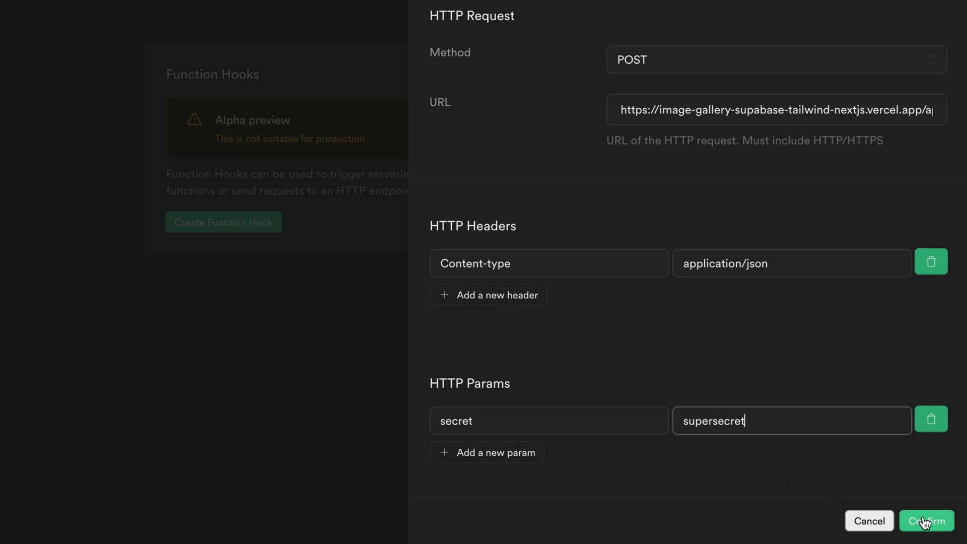
{"action": "left_click", "coordinate": [925, 520]}
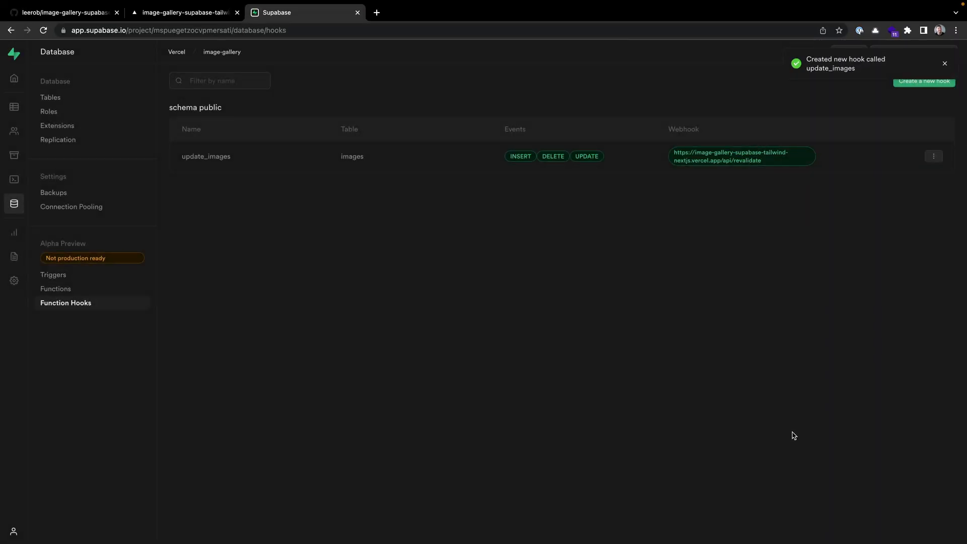
{"action": "left_click", "coordinate": [944, 63]}
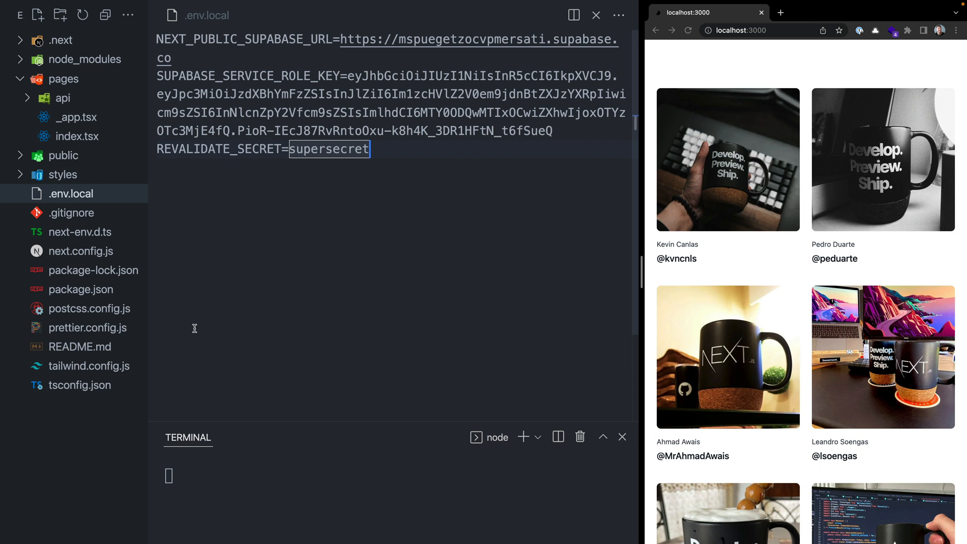
{"action": "mouse_move", "coordinate": [182, 276]}
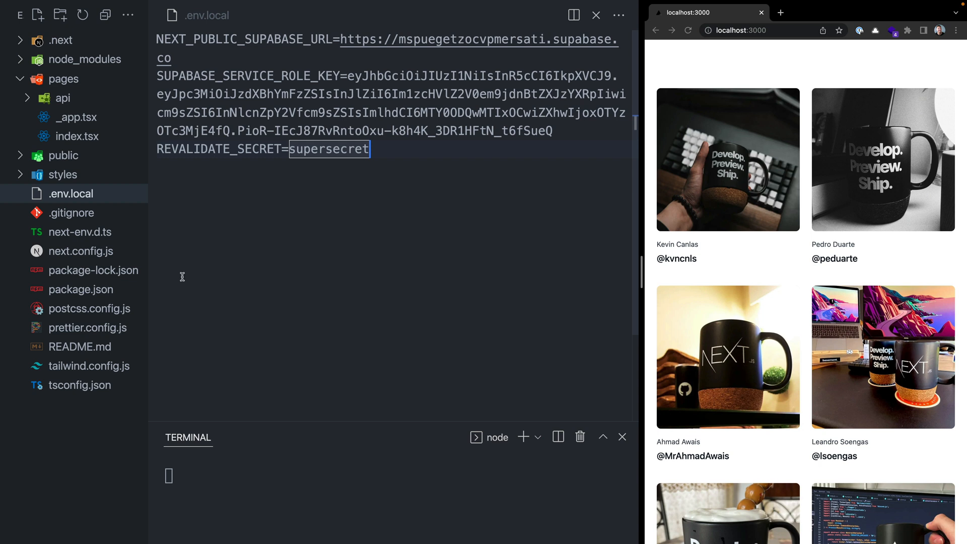
Step: Rename pages/api/hello.ts to revalidate.ts with a handler checking REVALIDATE_SECRET and revalidating the home page
{"action": "left_click", "coordinate": [62, 98]}
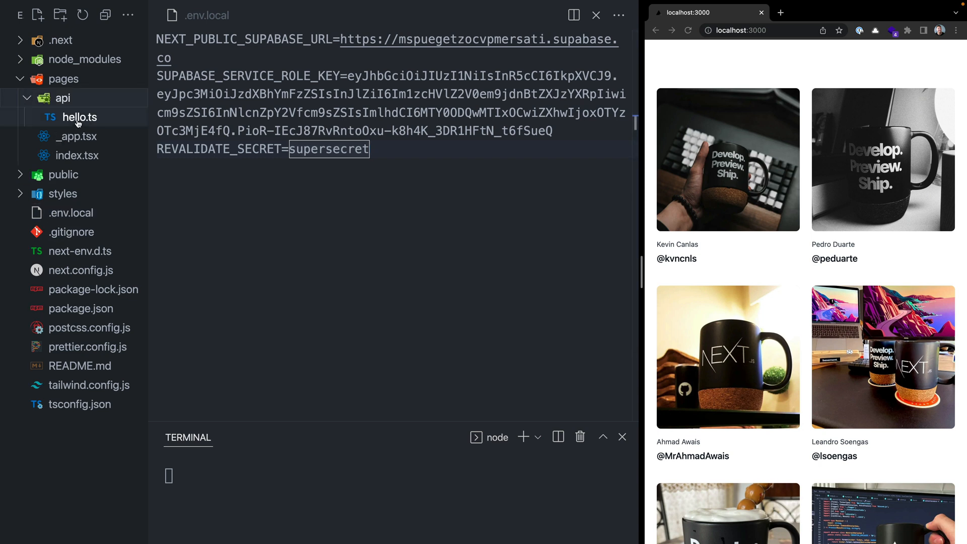
{"action": "left_click", "coordinate": [79, 117]}
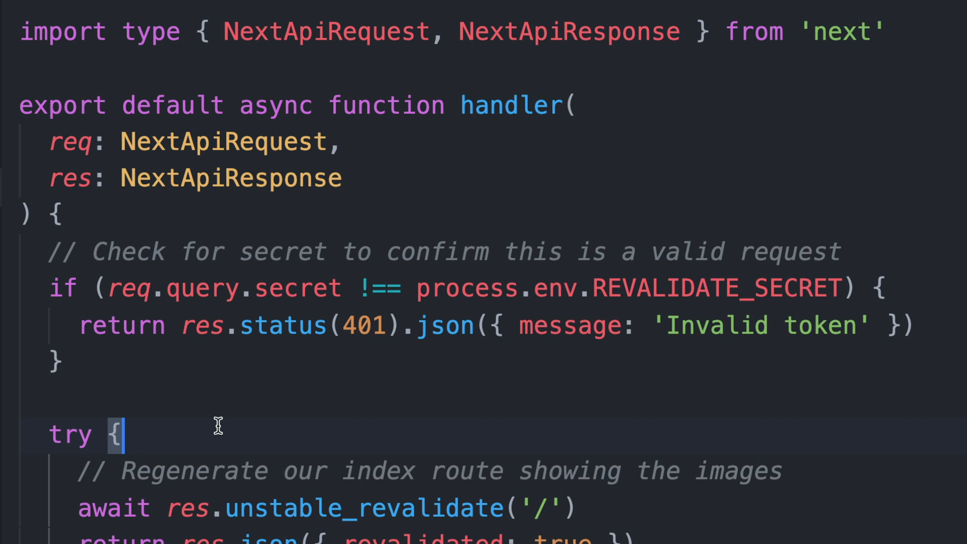
{"action": "scroll", "scroll_direction": "down", "scroll_amount": 3}
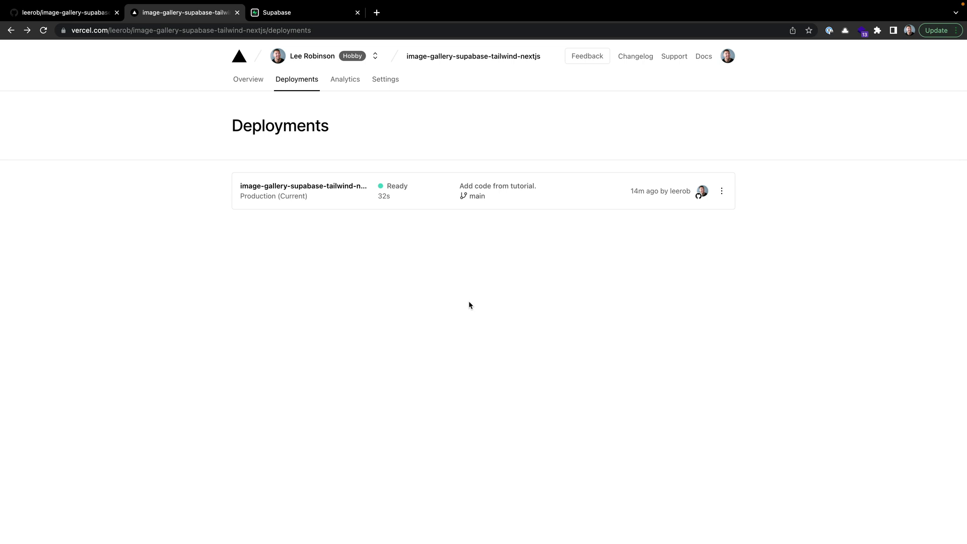
{"action": "left_click", "coordinate": [386, 79]}
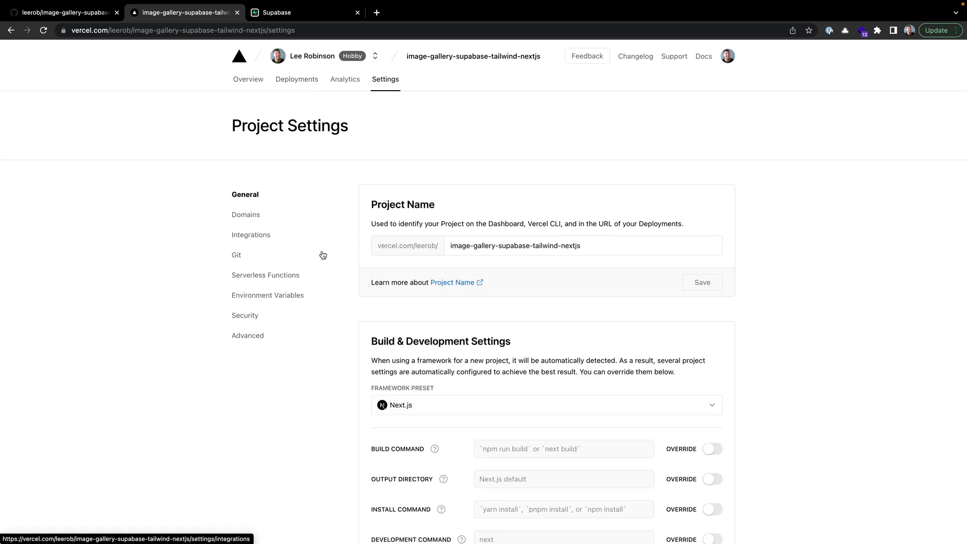
{"action": "left_click", "coordinate": [267, 295]}
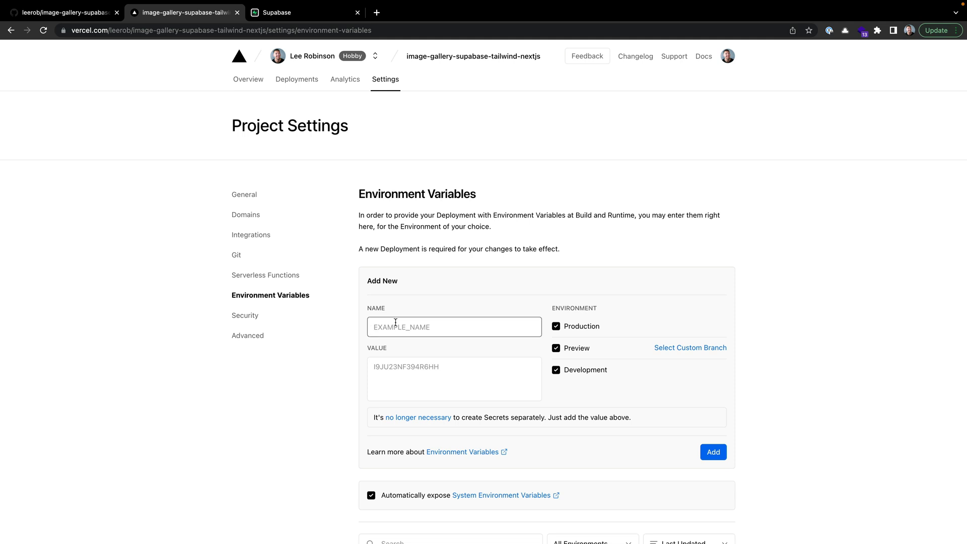
{"action": "type", "text": "REVALIDATE_SECRET"}
{"action": "left_click", "coordinate": [454, 379]}
{"action": "type", "text": "super"}
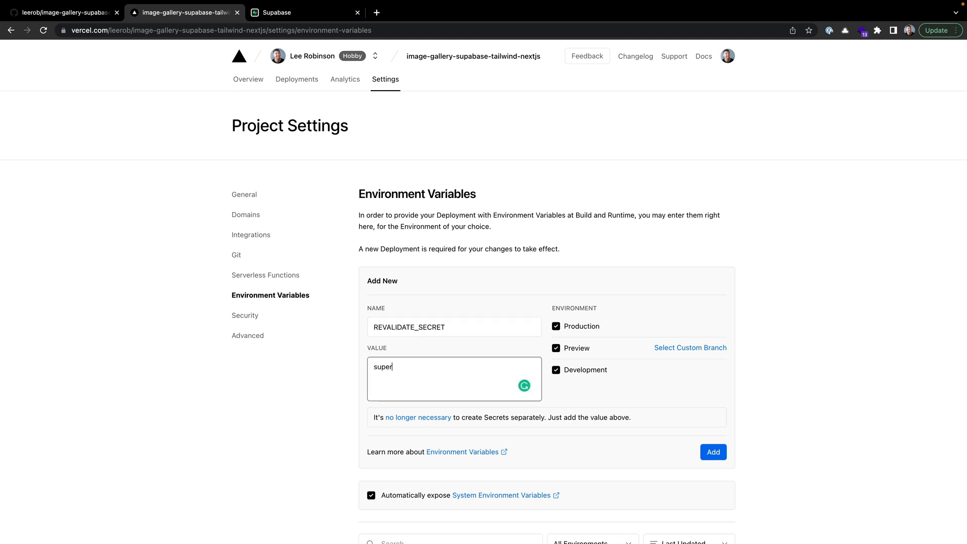
{"action": "type", "text": "secret"}
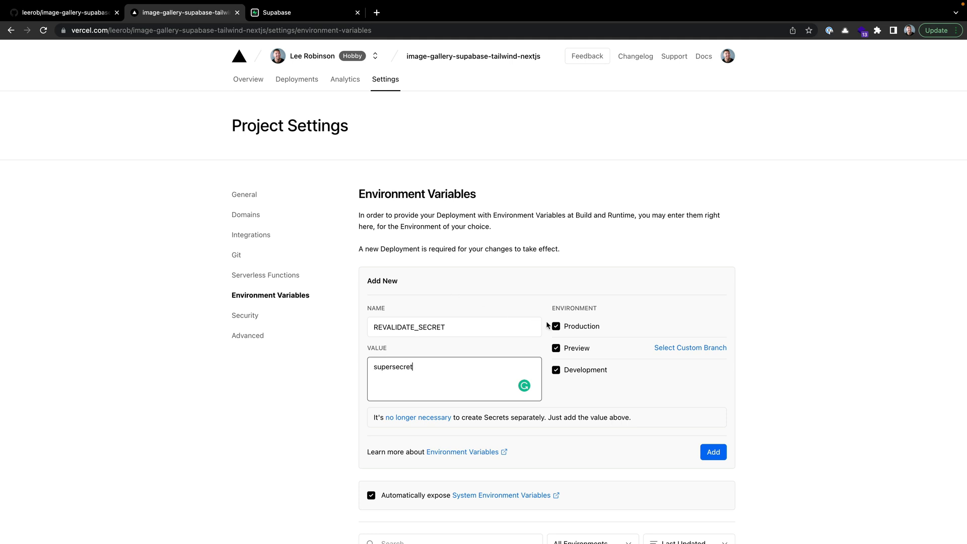
{"action": "scroll", "scroll_direction": "up", "scroll_amount": 3}
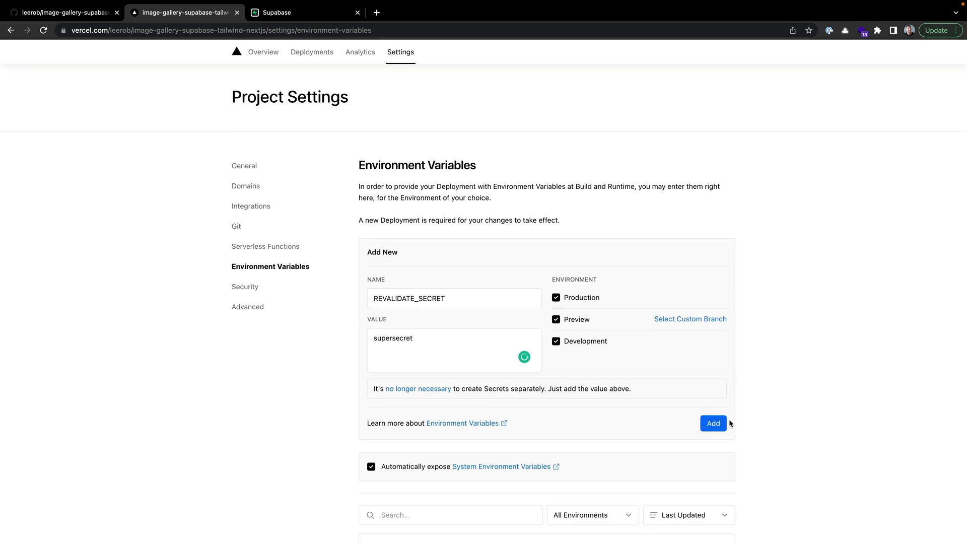
{"action": "left_click", "coordinate": [713, 423]}
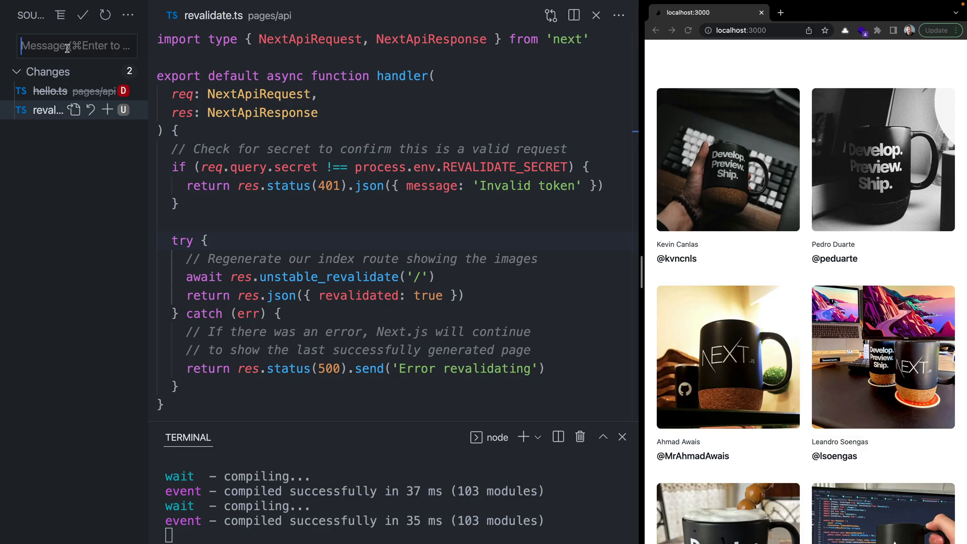
Step: Commit the revalidate route changes with an 'Add…' message and push to main
{"action": "type", "text": "Add"}
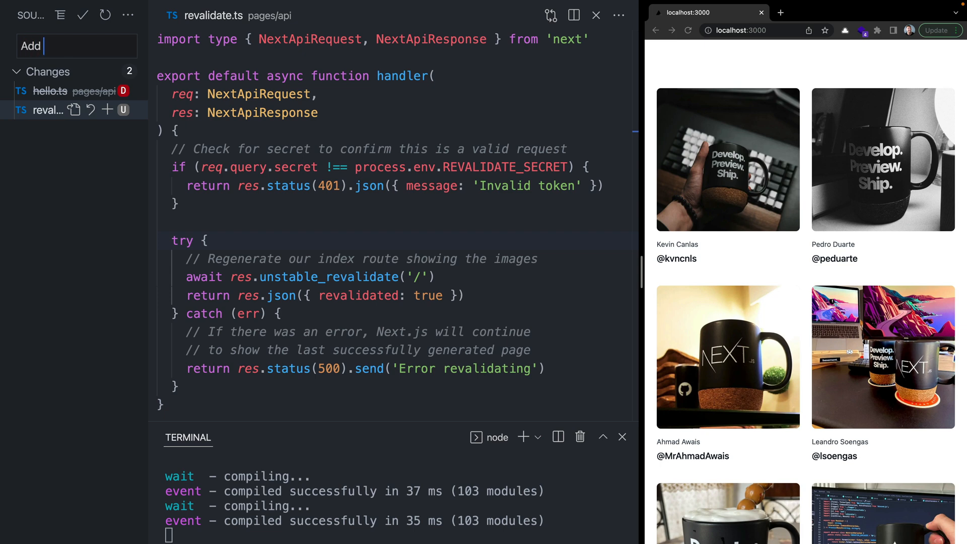
{"action": "left_click", "coordinate": [82, 14]}
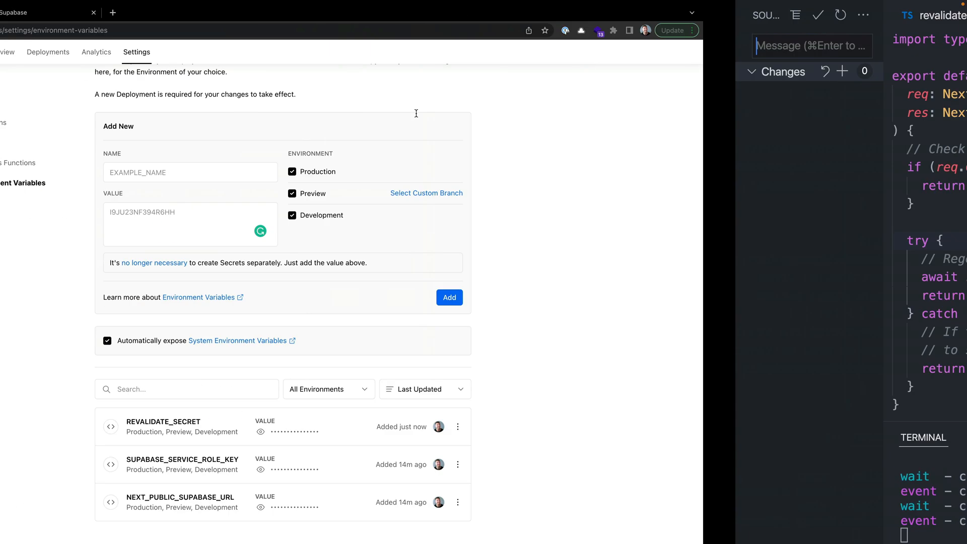
Step: Open the new 'Add on-demand ISR.' production deployment and confirm it reaches Ready
{"action": "left_click", "coordinate": [185, 12]}
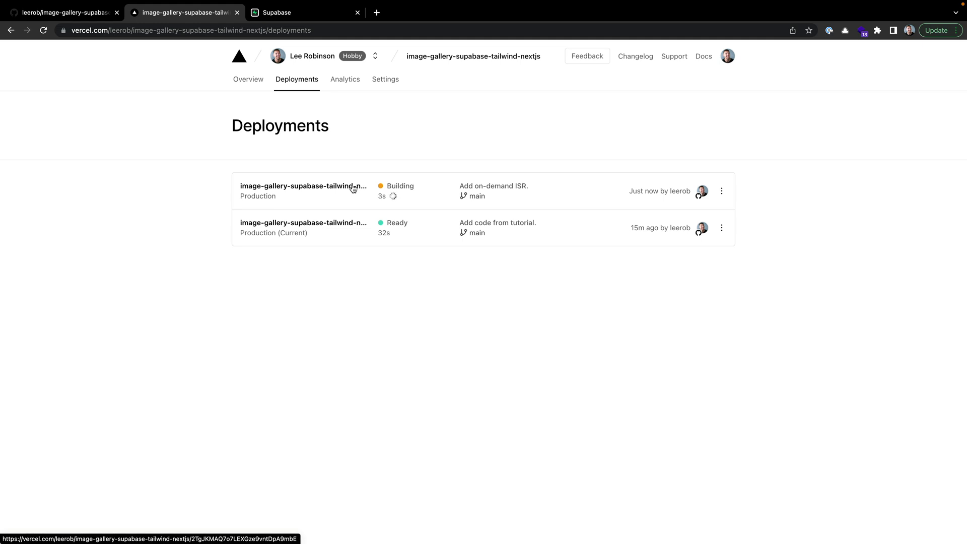
{"action": "left_click", "coordinate": [303, 186]}
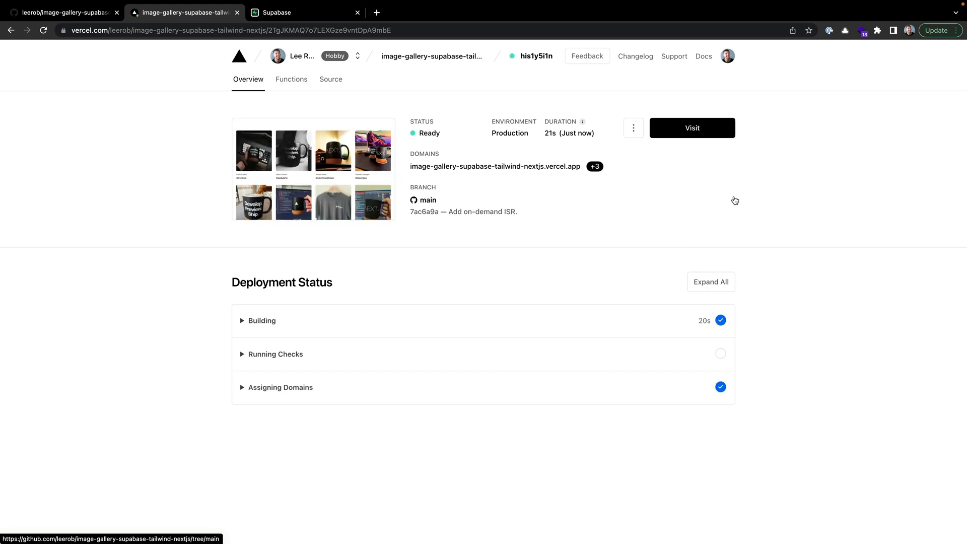
{"action": "left_click", "coordinate": [278, 13]}
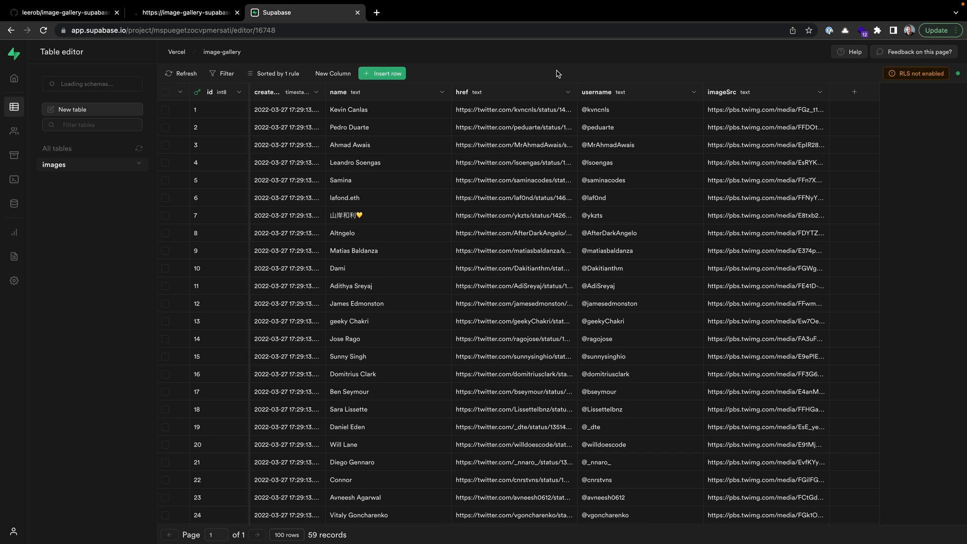
{"action": "mouse_move", "coordinate": [261, 102]}
{"action": "type", "text": "L"}
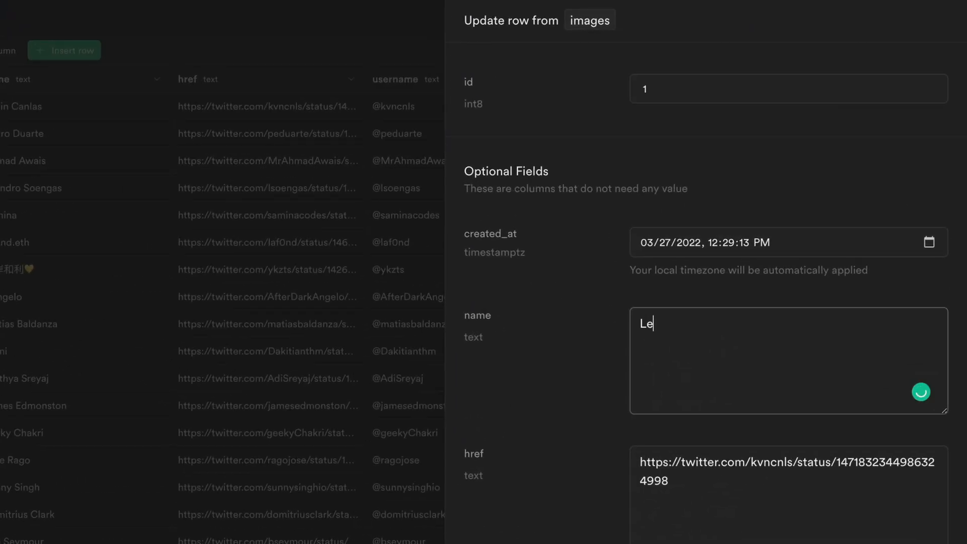
{"action": "type", "text": "e Robinson"}
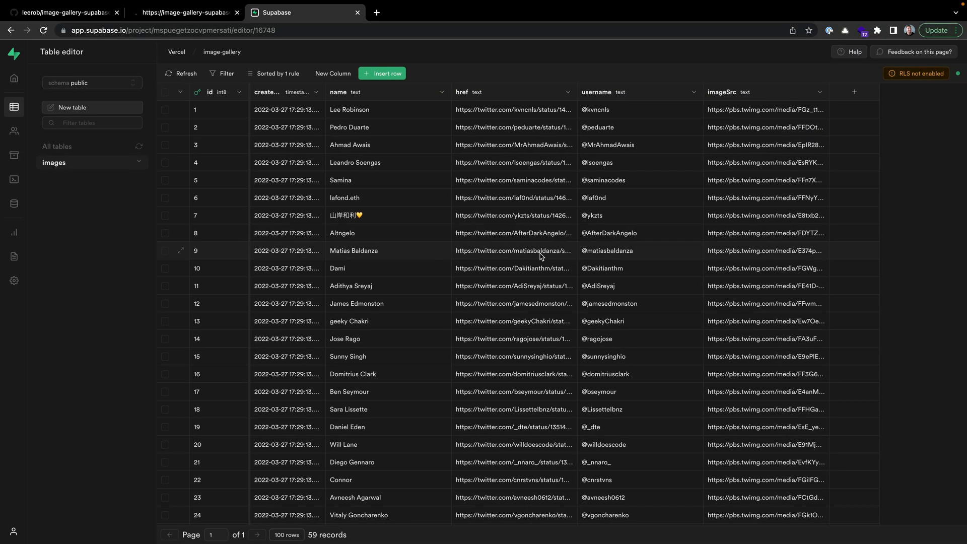
{"action": "left_click", "coordinate": [183, 12]}
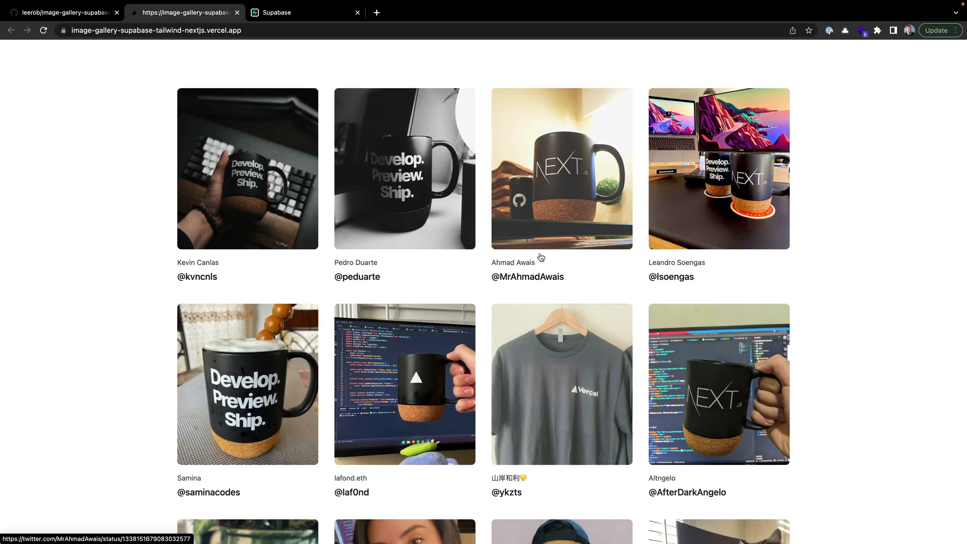